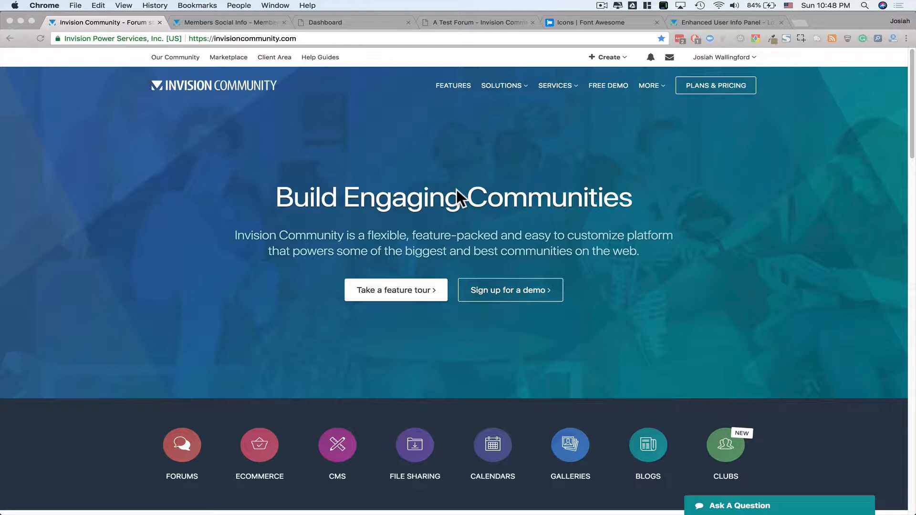
mouse_move(134, 28)
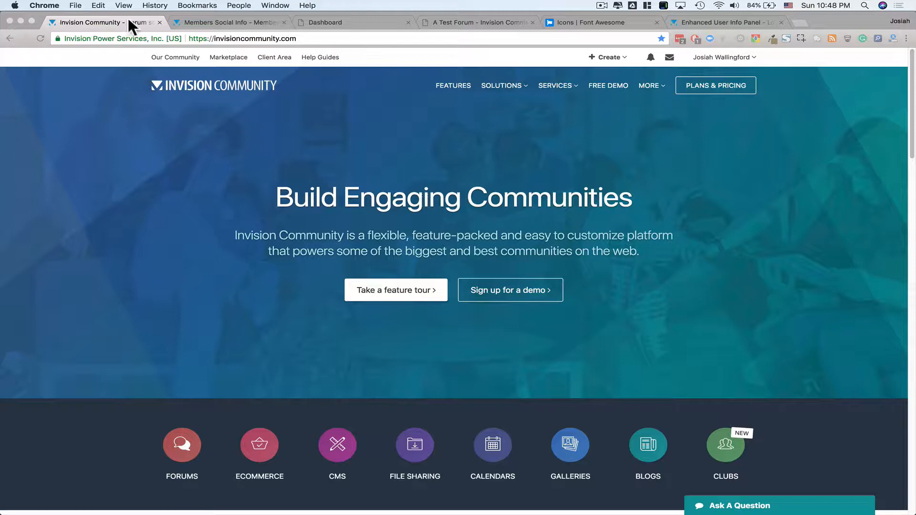
Bring up the Members Social Info 2.0.0 marketplace listing showing its price and features.
left_click(228, 22)
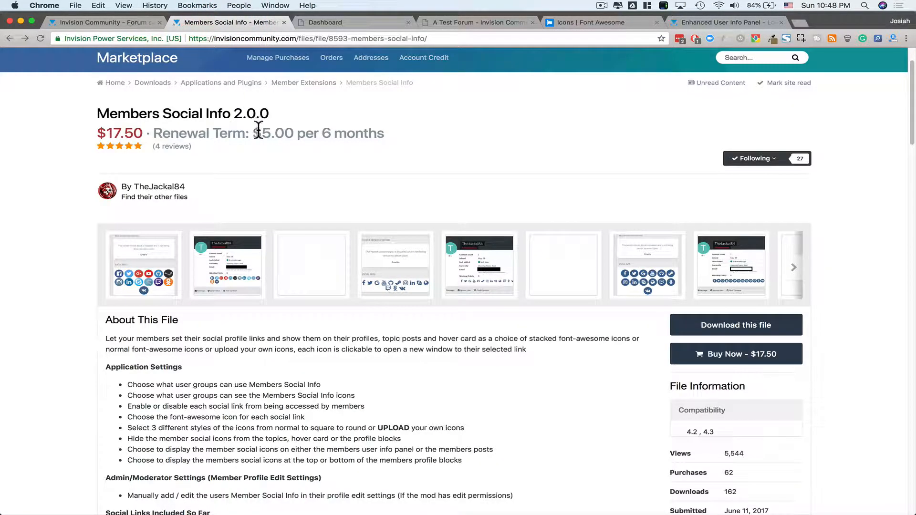
mouse_move(279, 171)
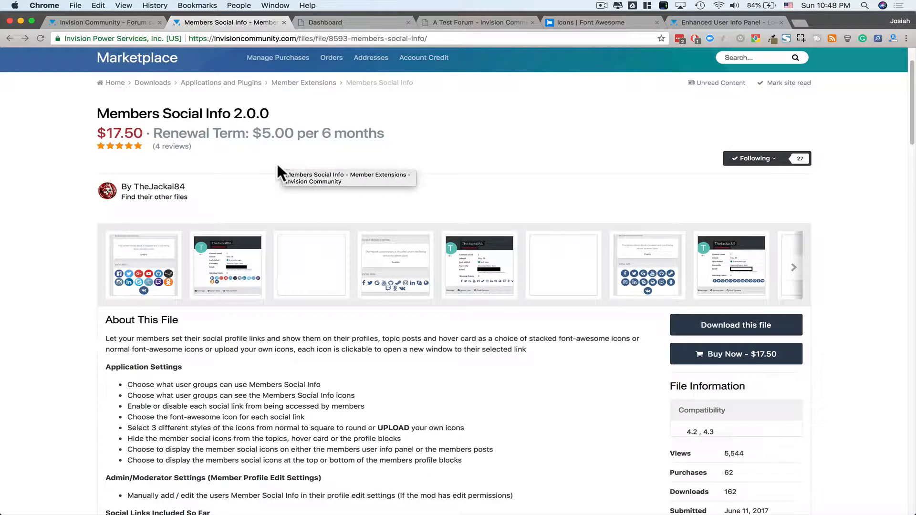
mouse_move(265, 164)
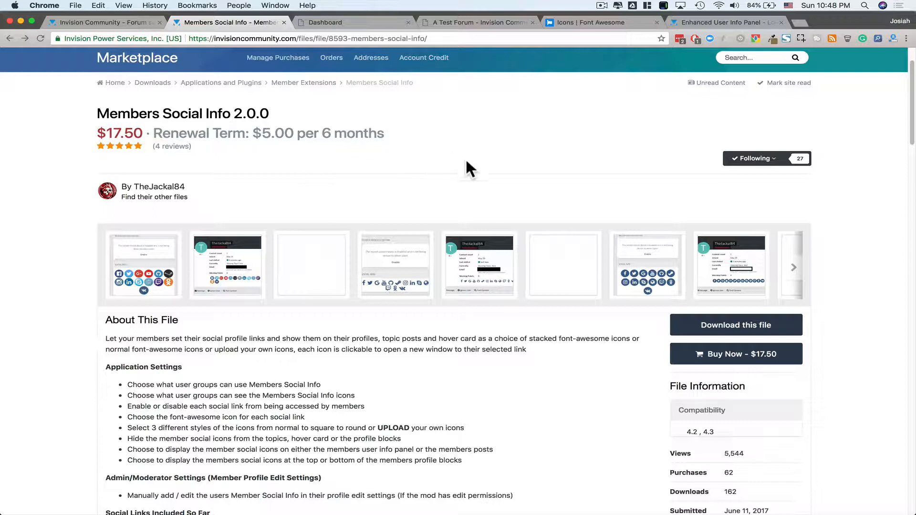
mouse_move(676, 439)
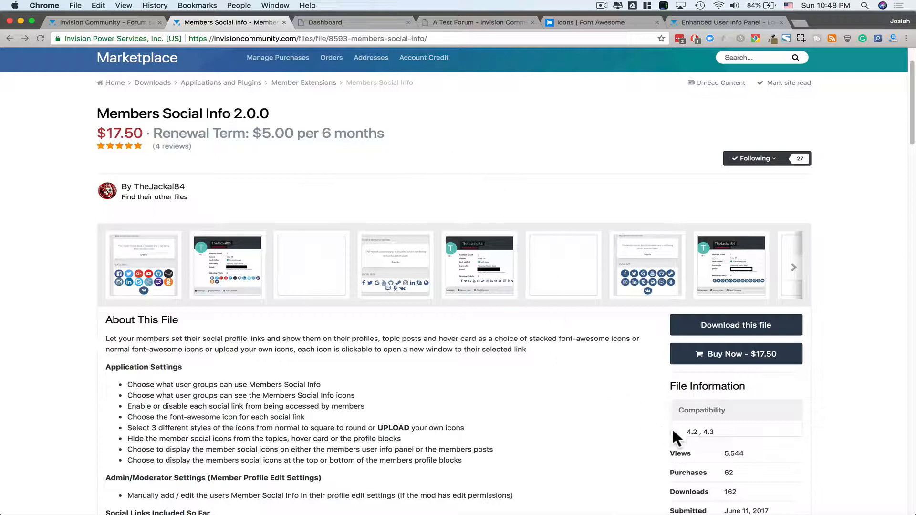
mouse_move(712, 433)
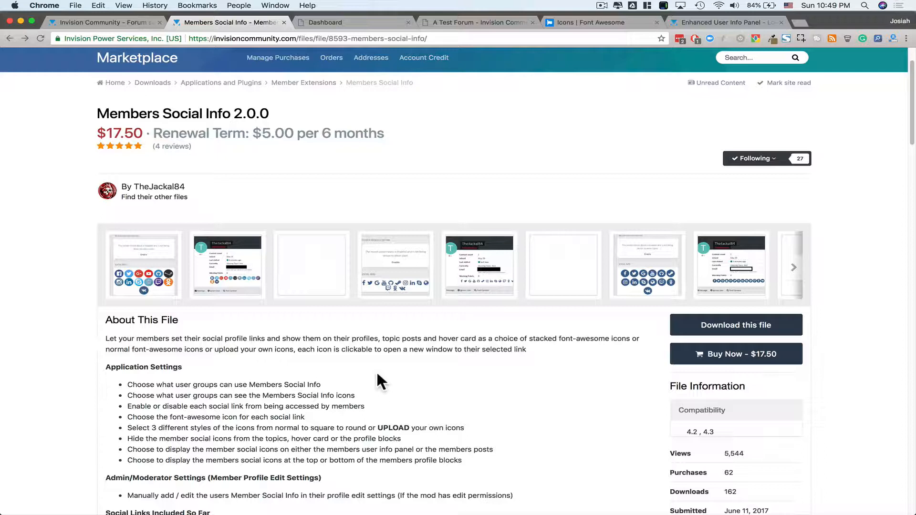
mouse_move(447, 342)
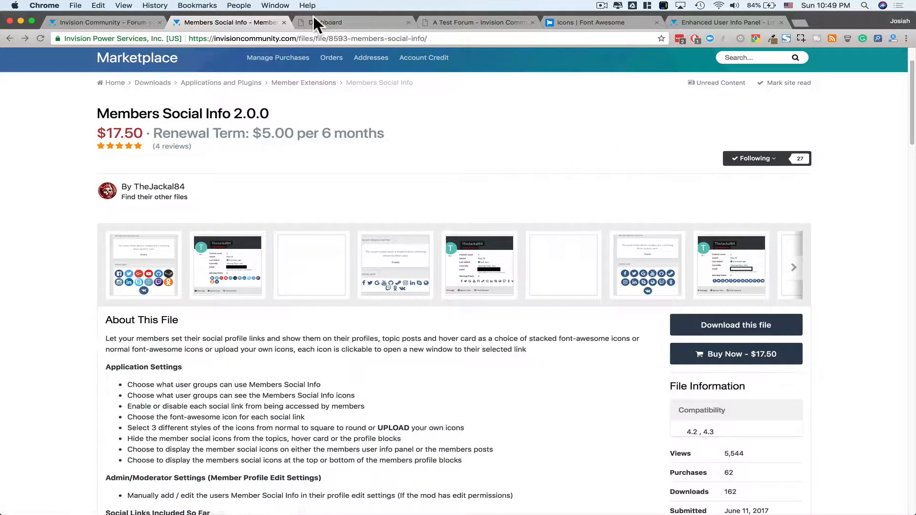
Install Members Social Info 2.0.0 via System > Applications and reveal the Members admin sections.
left_click(351, 22)
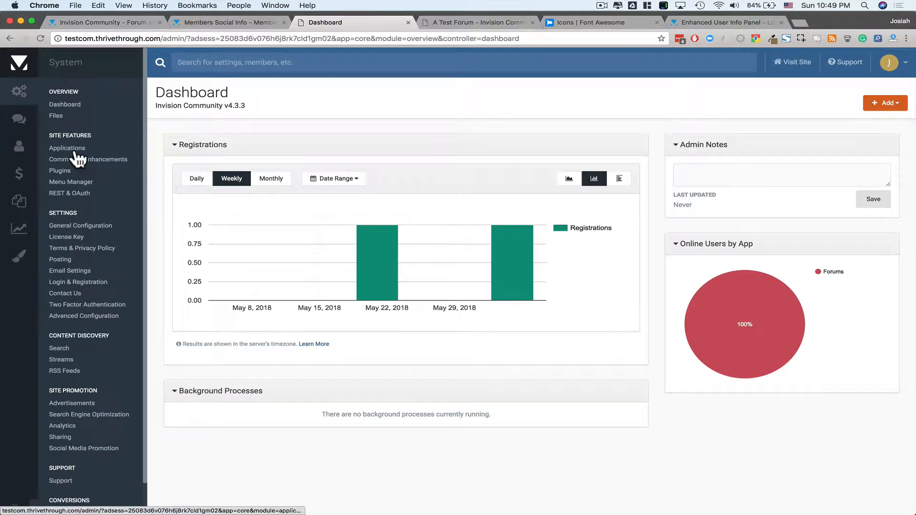
left_click(67, 148)
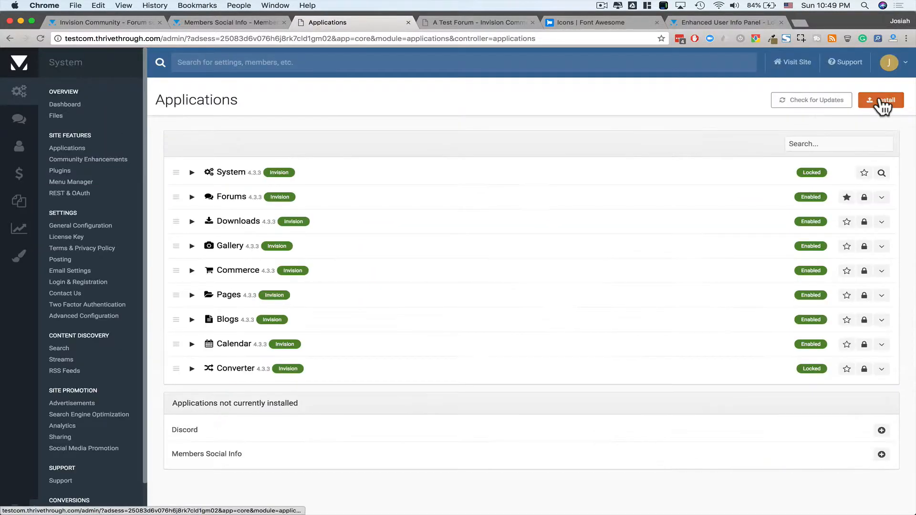
left_click(884, 100)
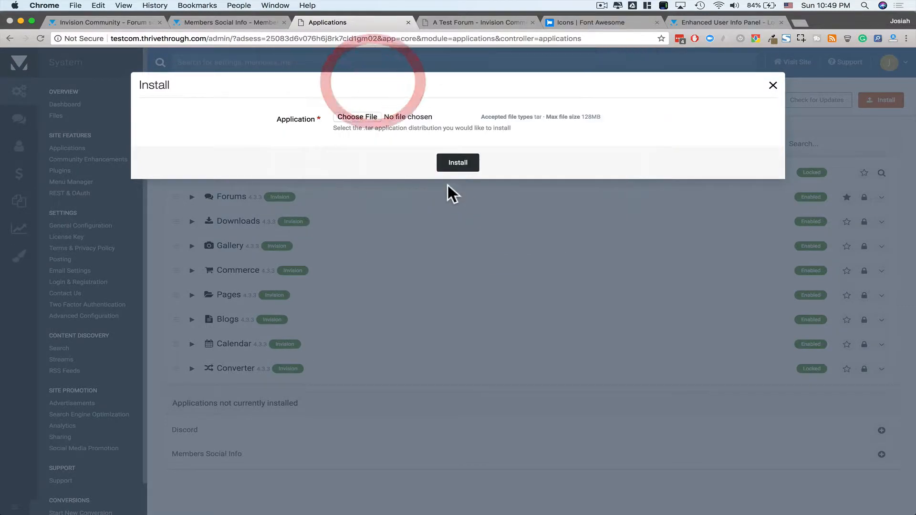
left_click(458, 162)
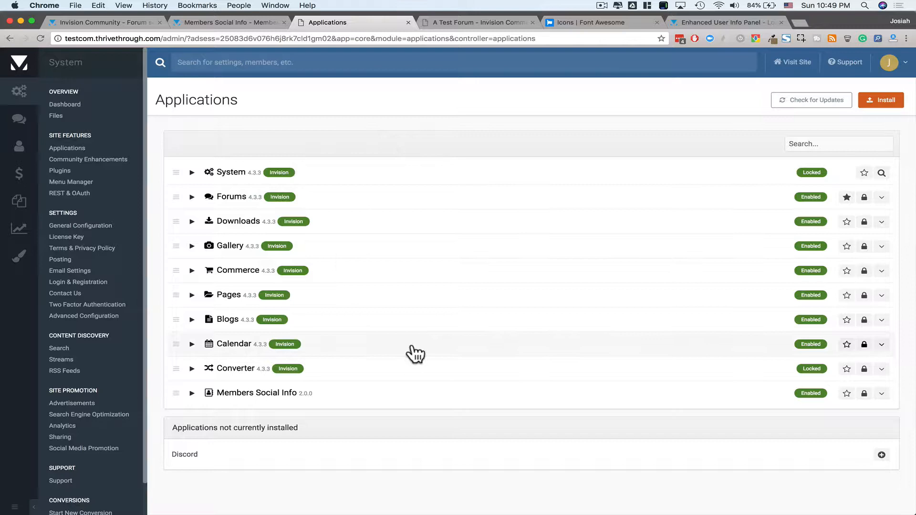
left_click(19, 147)
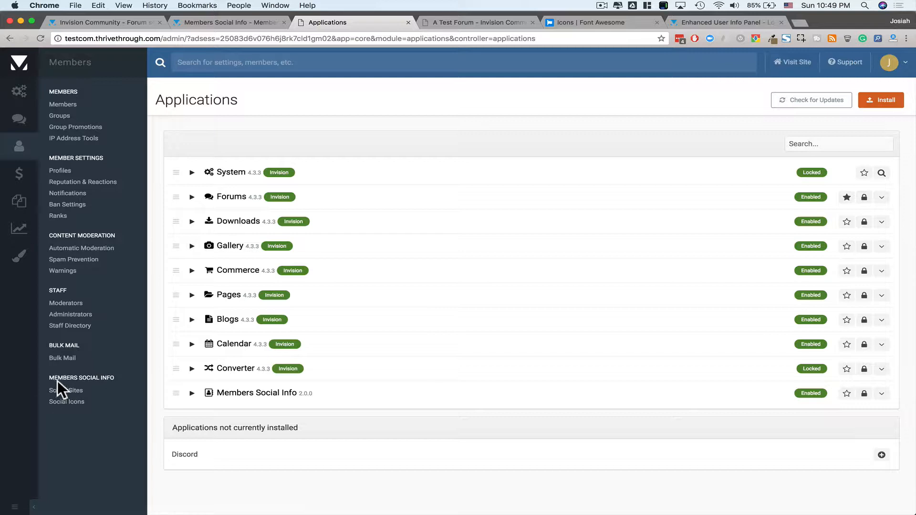
mouse_move(71, 391)
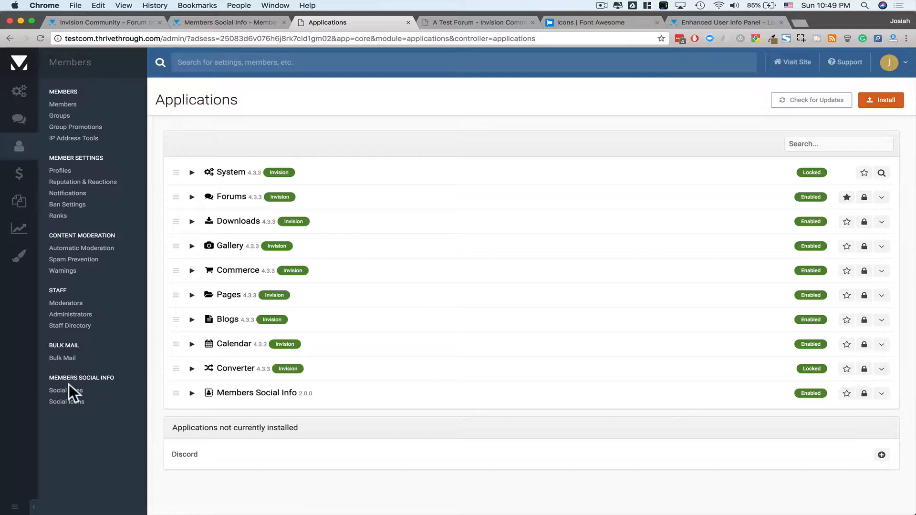
Disable the Odnoklassniki and vKontakte links on Social Sites, leaving other networks enabled.
left_click(65, 391)
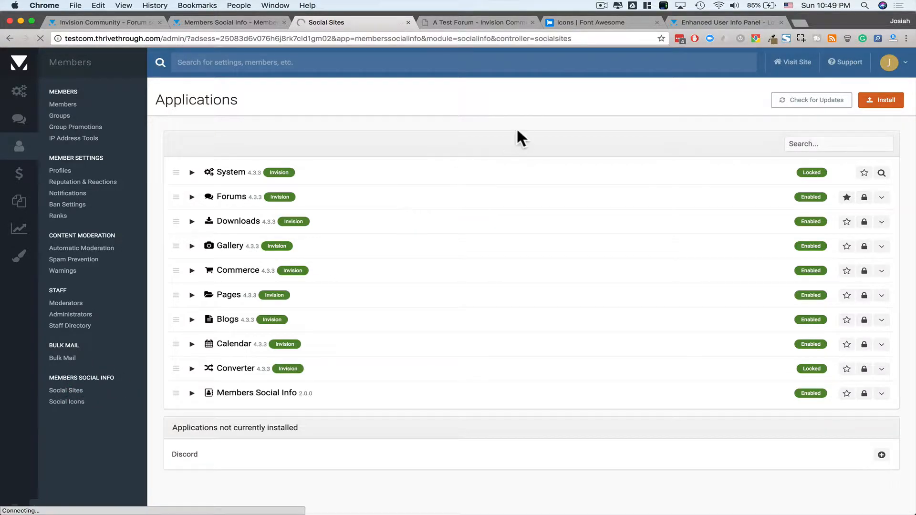
left_click(65, 390)
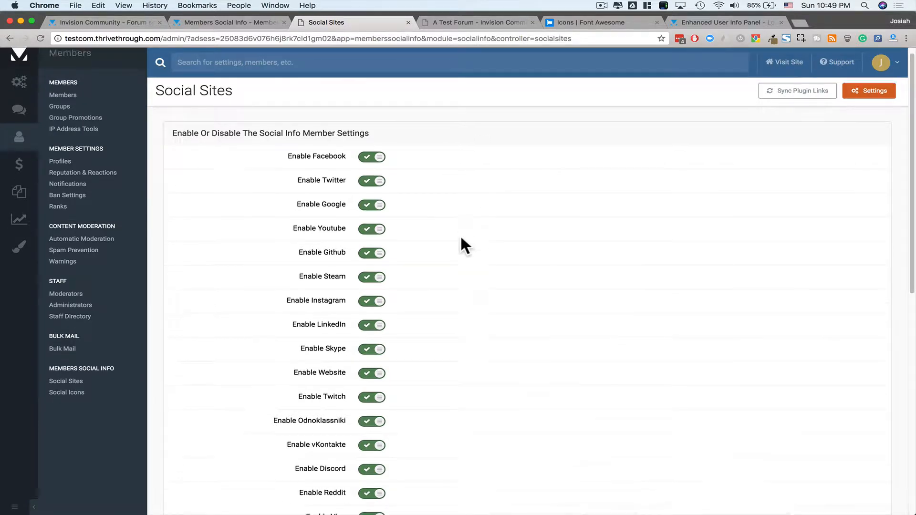
scroll("down", 3)
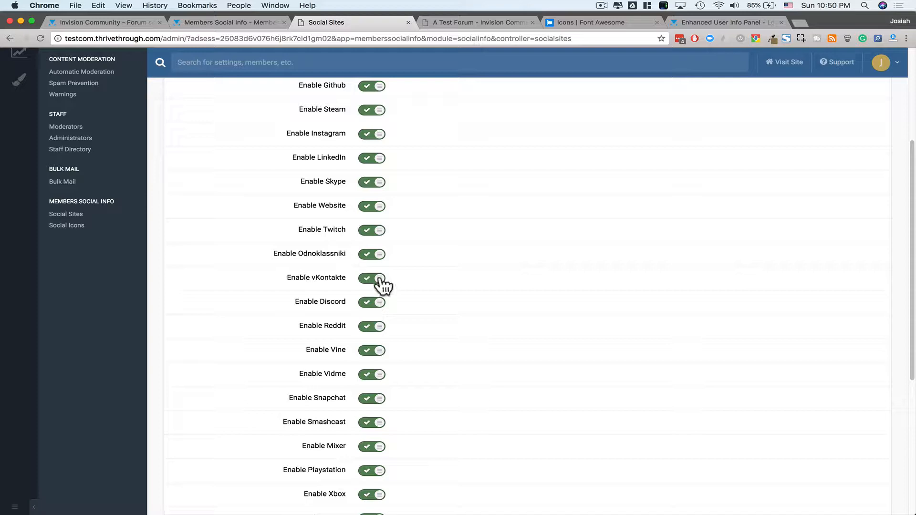
left_click(370, 278)
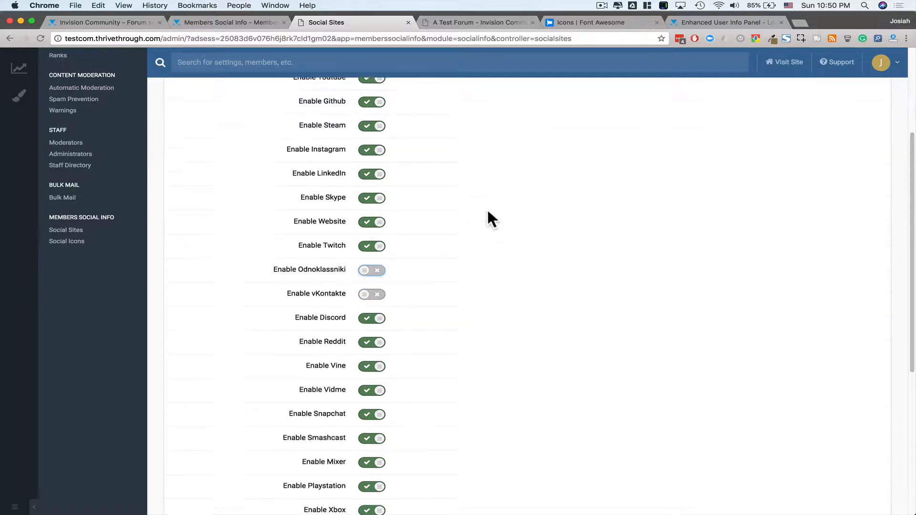
scroll("down", 3)
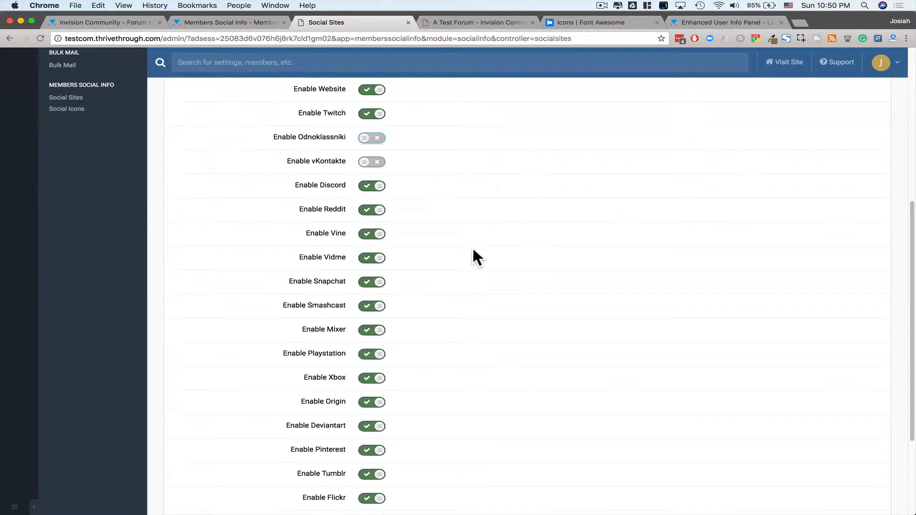
scroll("down", 3)
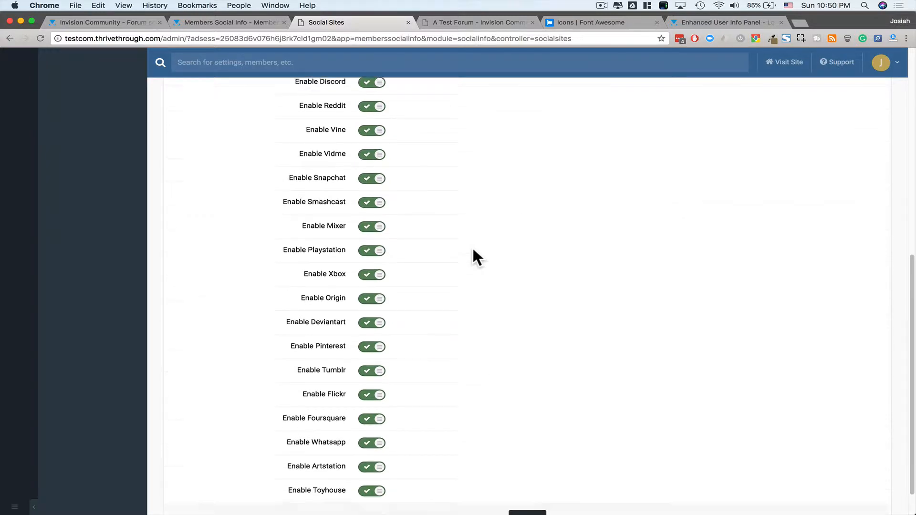
scroll("down", 3)
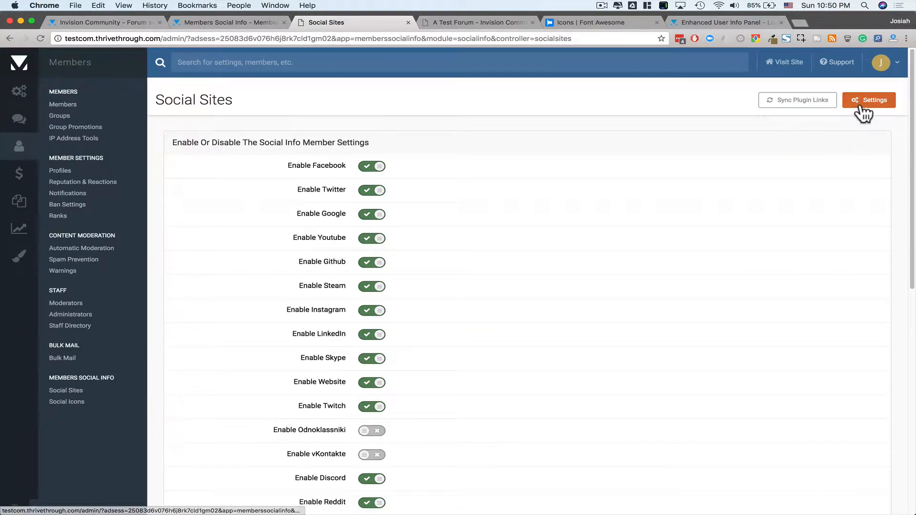
Open the Members Social Info Settings dialog on its Display Settings tab.
left_click(869, 99)
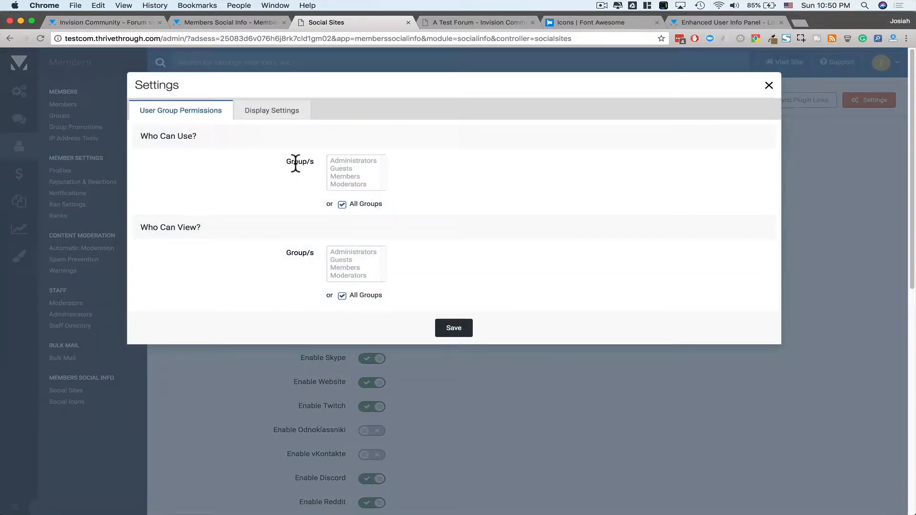
mouse_move(351, 185)
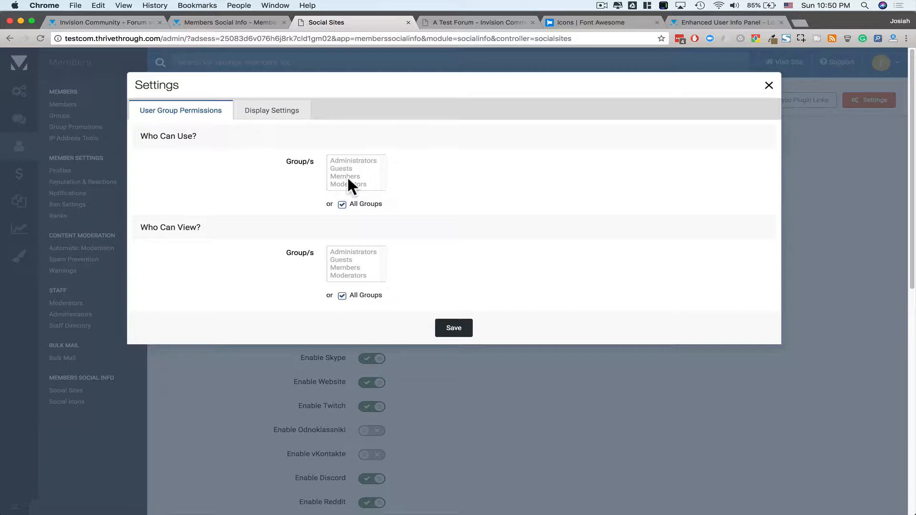
mouse_move(294, 187)
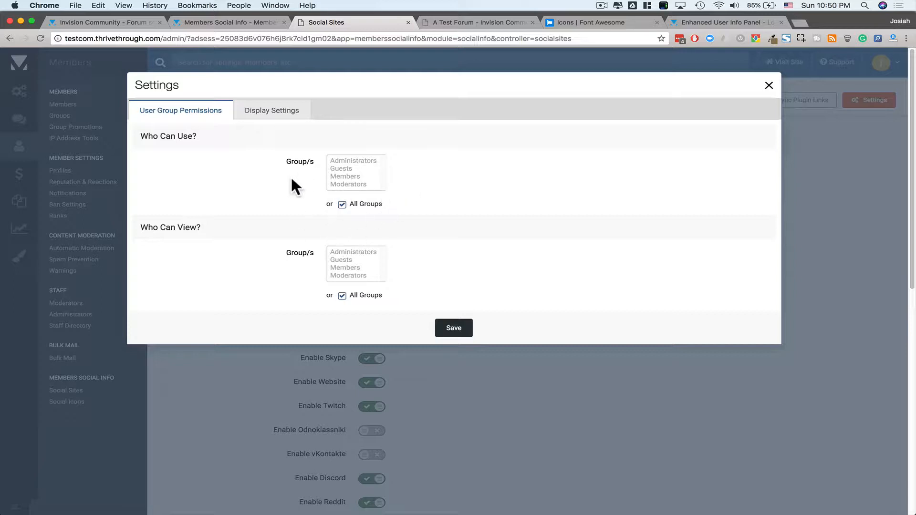
mouse_move(358, 242)
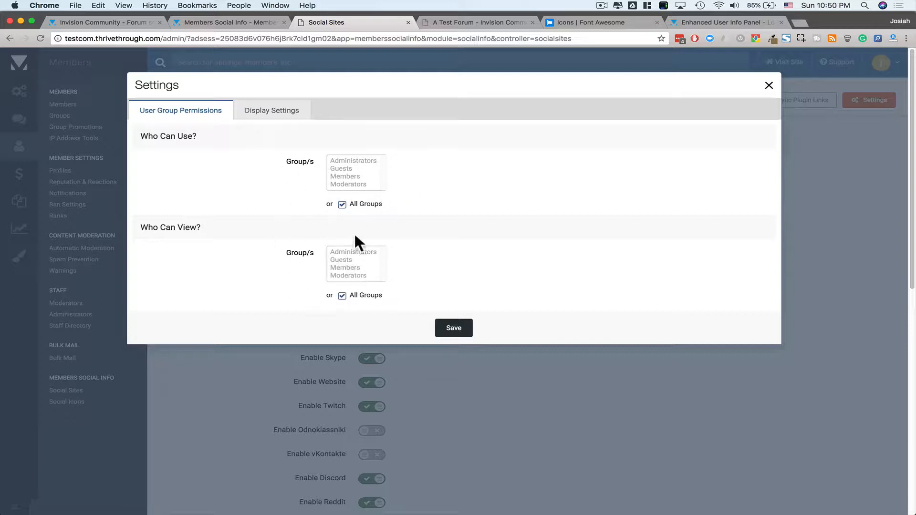
mouse_move(345, 177)
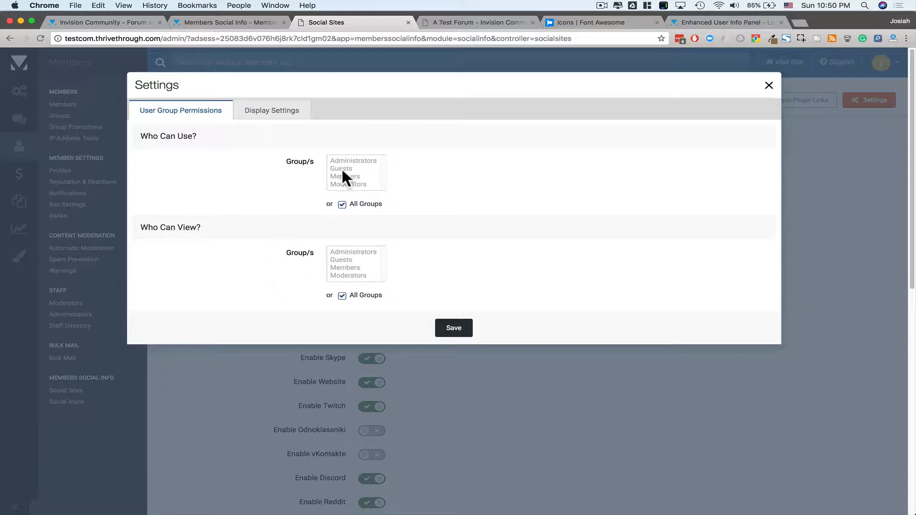
mouse_move(298, 154)
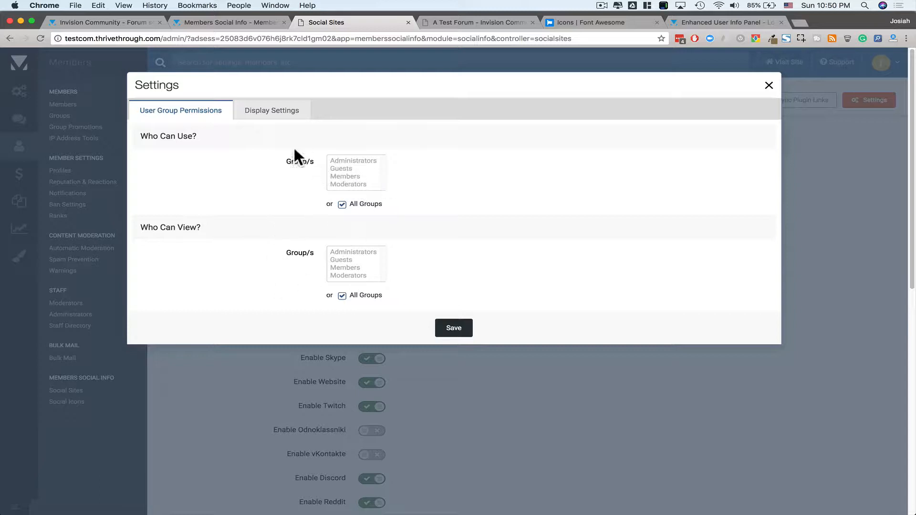
left_click(272, 110)
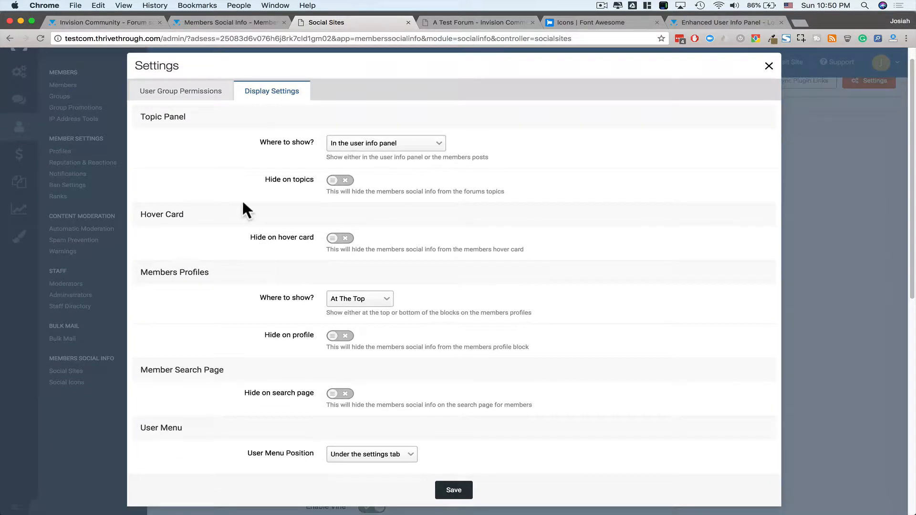
Review topic and profile placement, keeping user info panel and top-of-profile positions with hiding off.
left_click(386, 143)
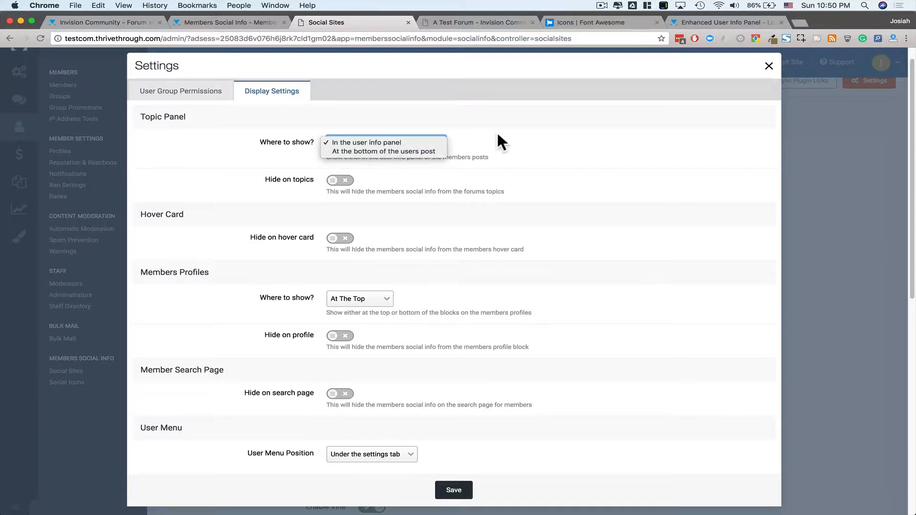
left_click(365, 142)
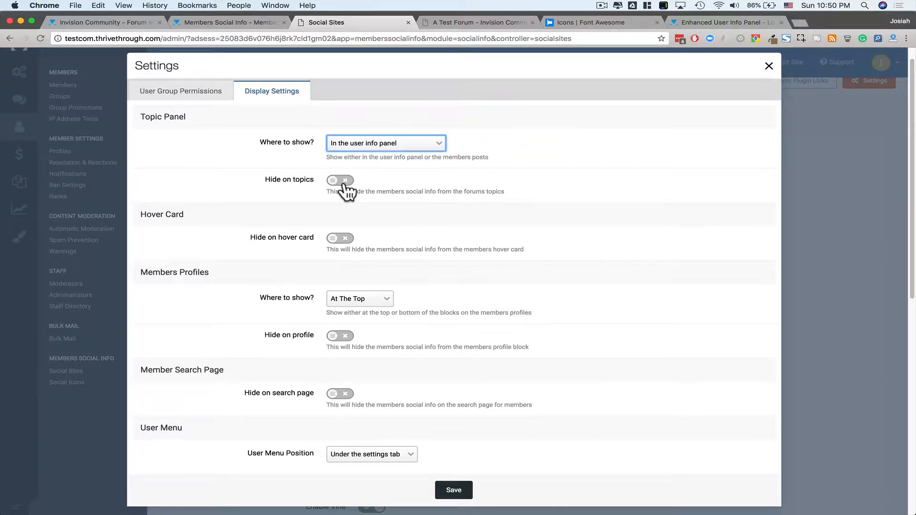
left_click(339, 180)
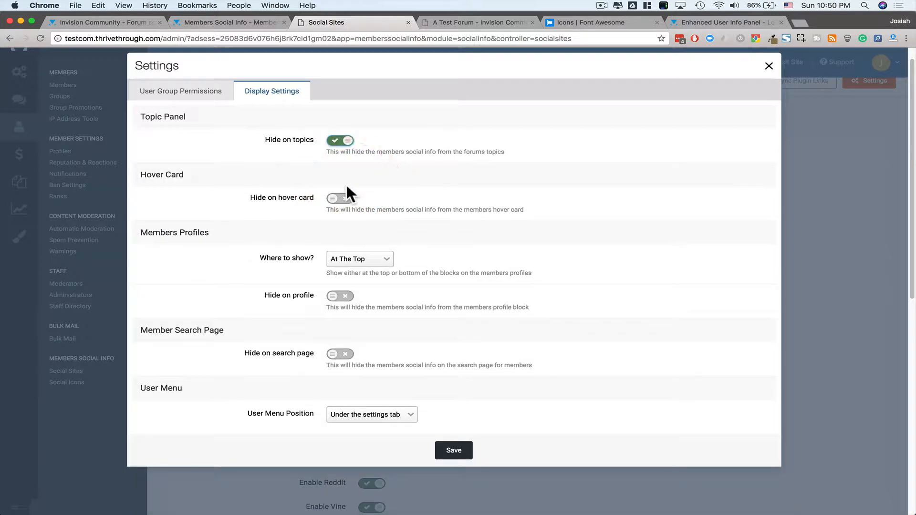
left_click(339, 140)
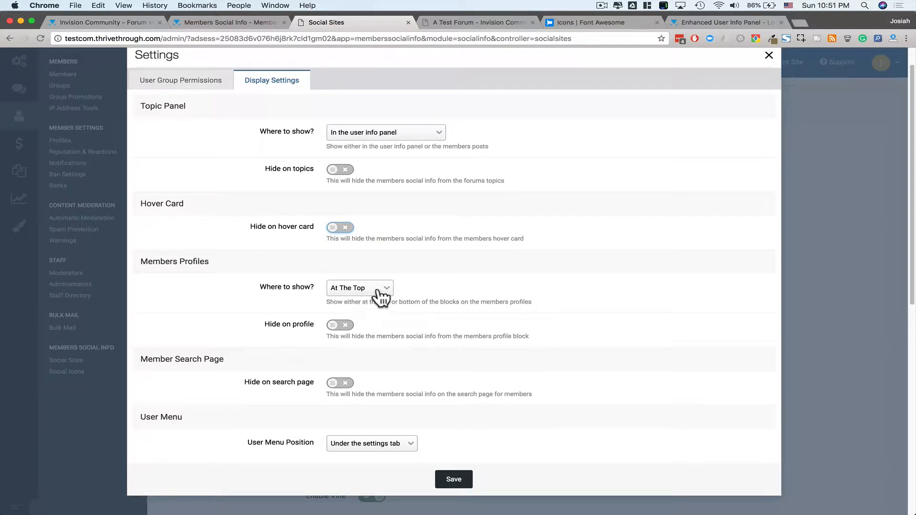
left_click(358, 287)
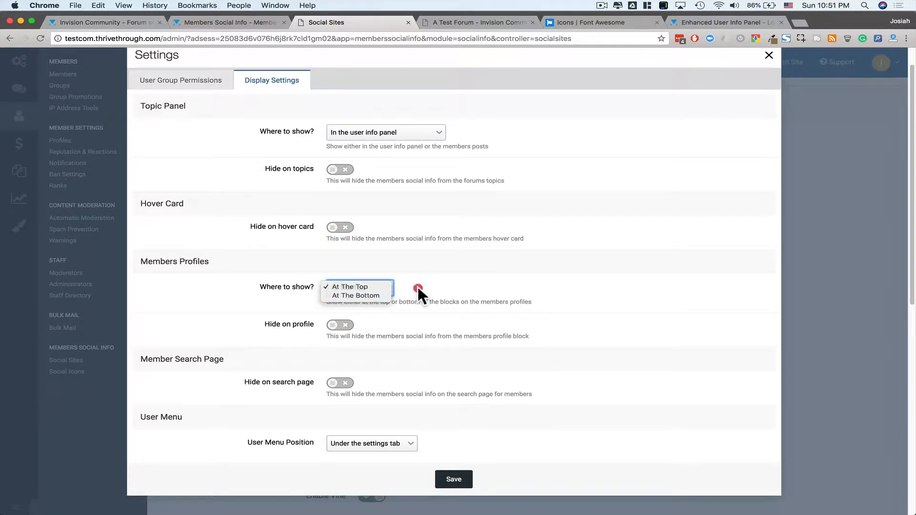
left_click(350, 287)
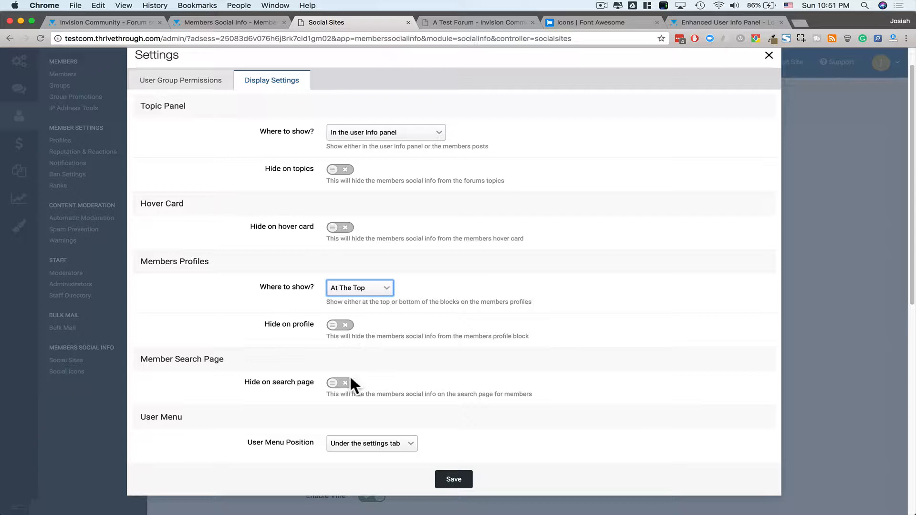
Check the search-page hide toggle and user menu position, then save the display settings unchanged.
scroll("down", 3)
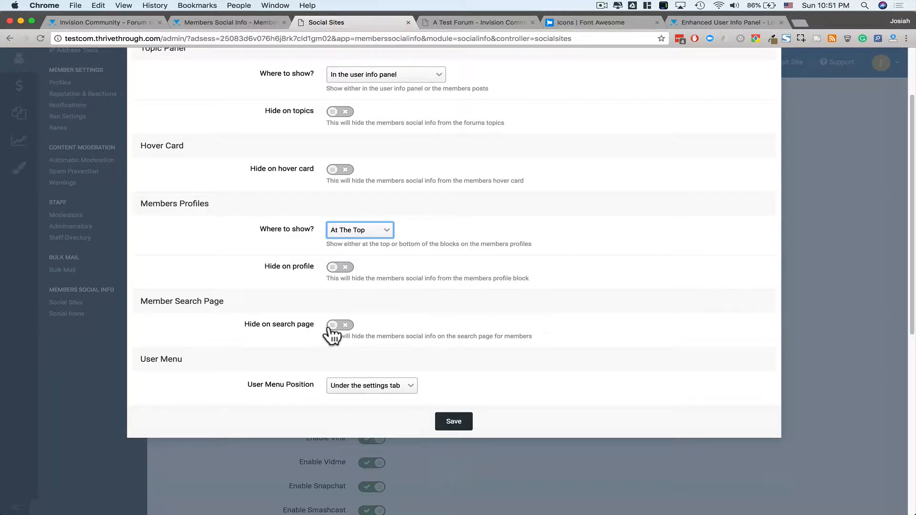
left_click(339, 324)
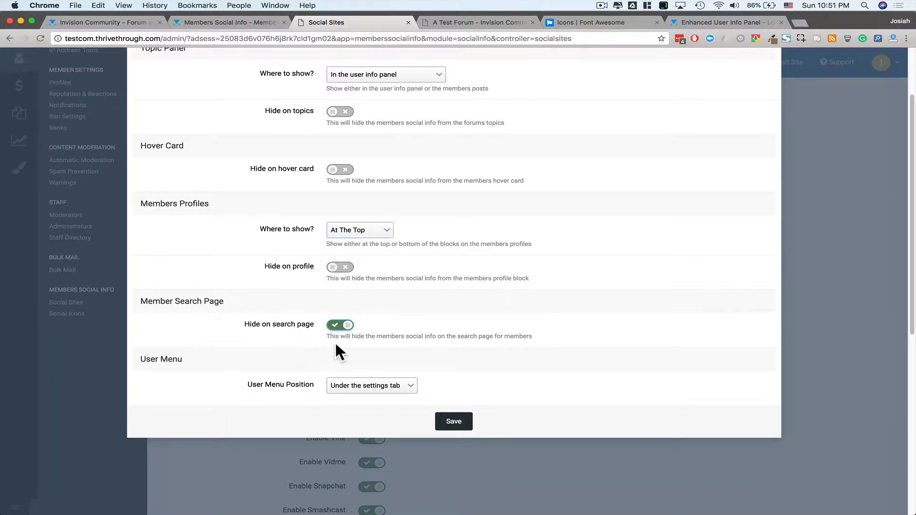
left_click(340, 325)
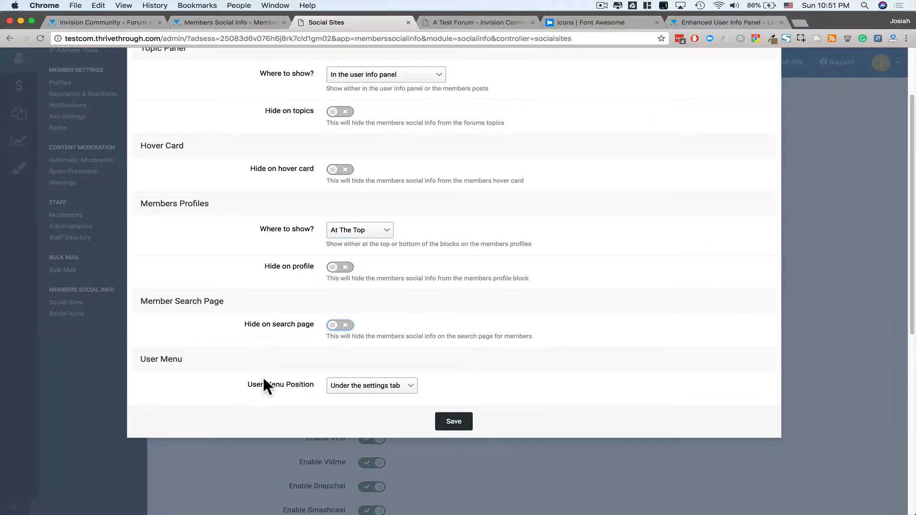
mouse_move(604, 323)
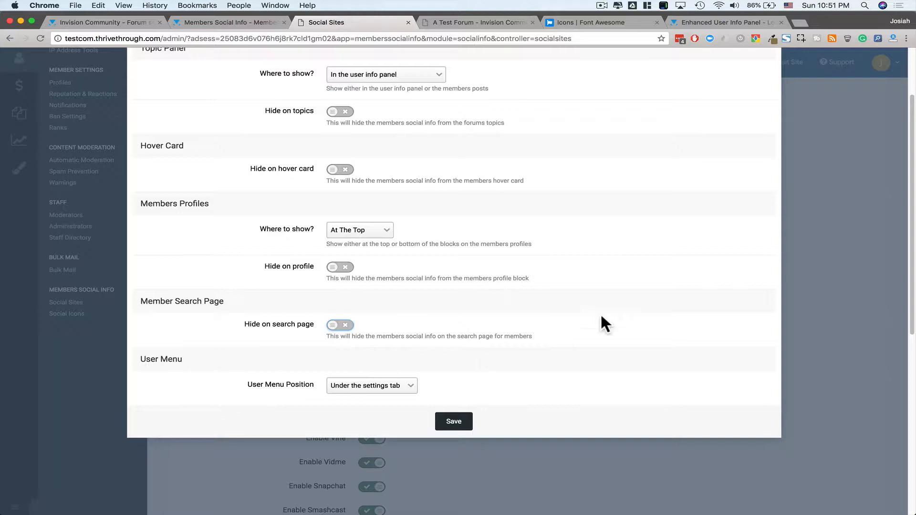
left_click(372, 385)
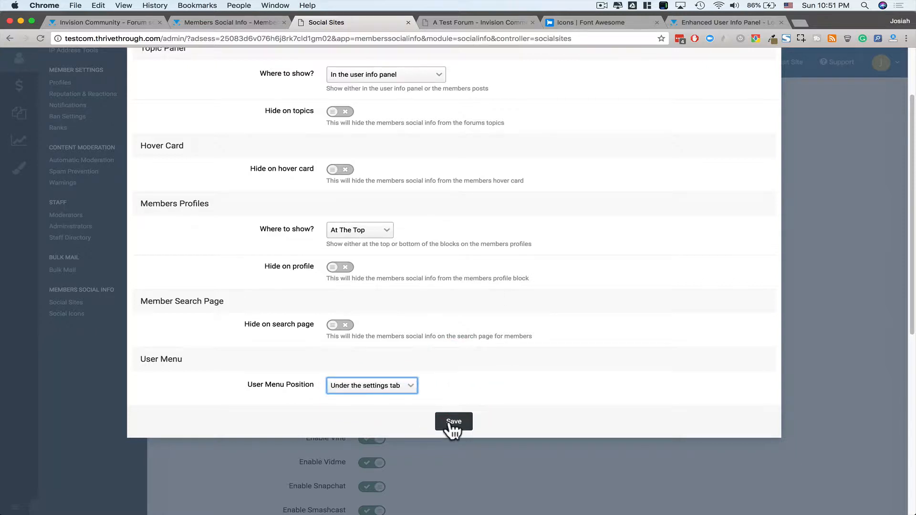
left_click(453, 421)
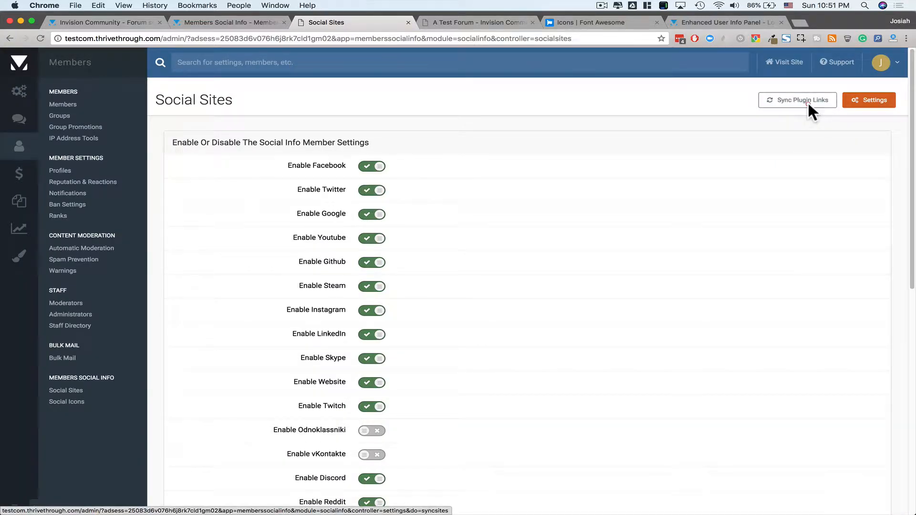
left_click(797, 99)
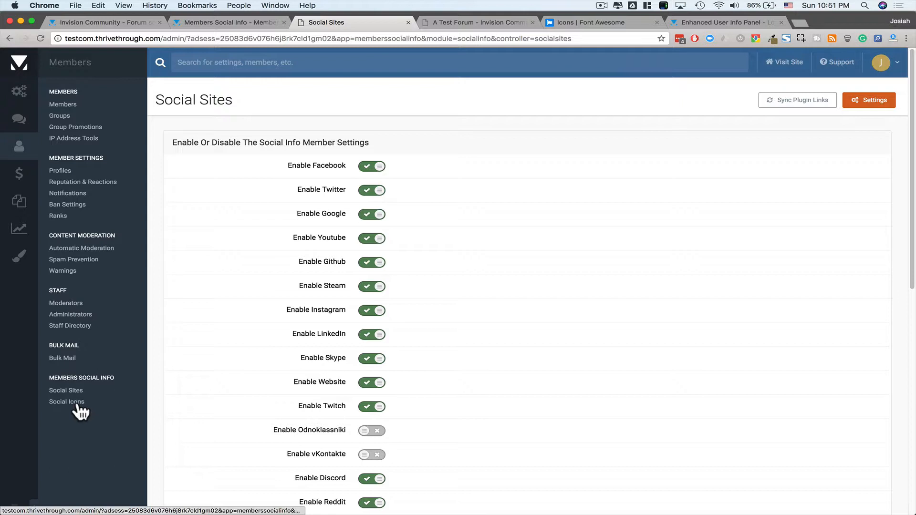
Select the Font-Awesome Stack Circled icon style and view the Font Awesome icon gallery.
left_click(65, 401)
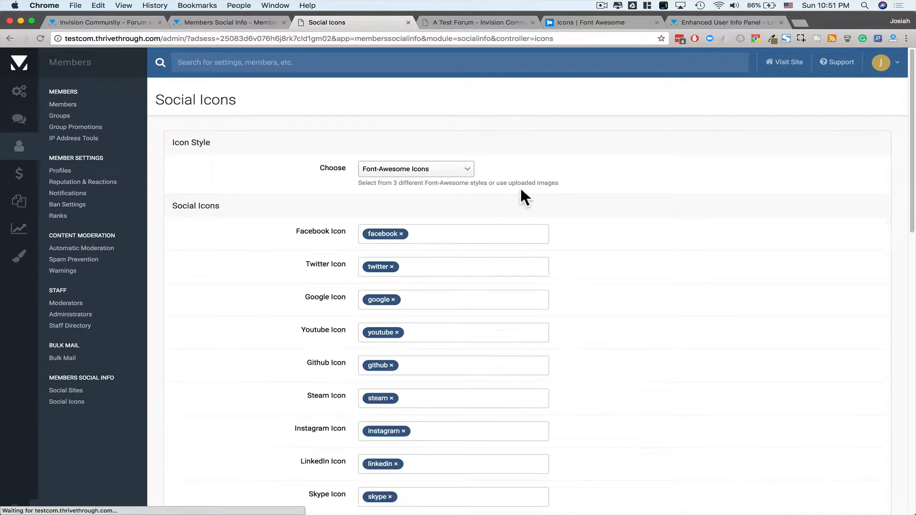
mouse_move(448, 171)
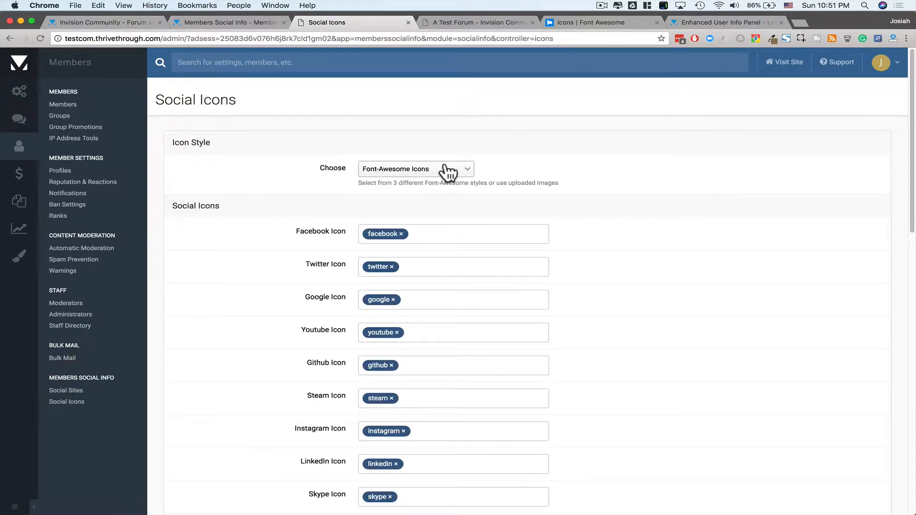
left_click(415, 169)
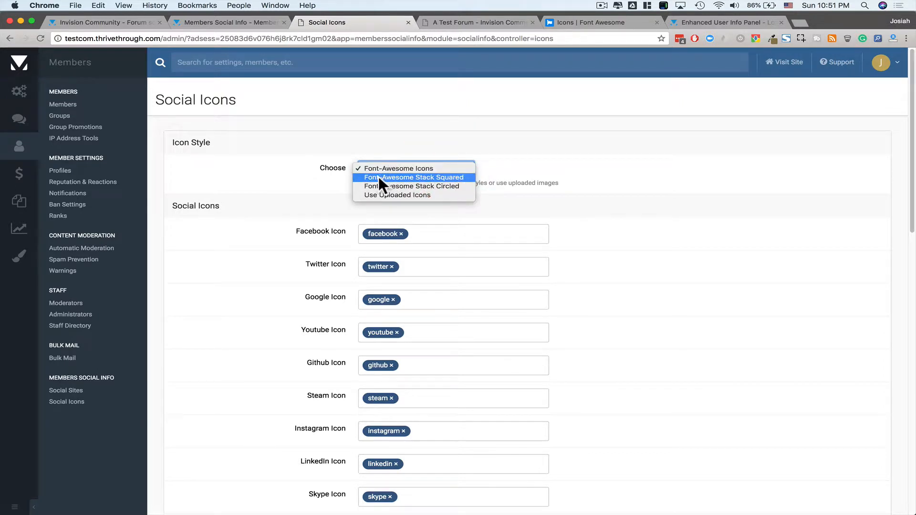
mouse_move(450, 185)
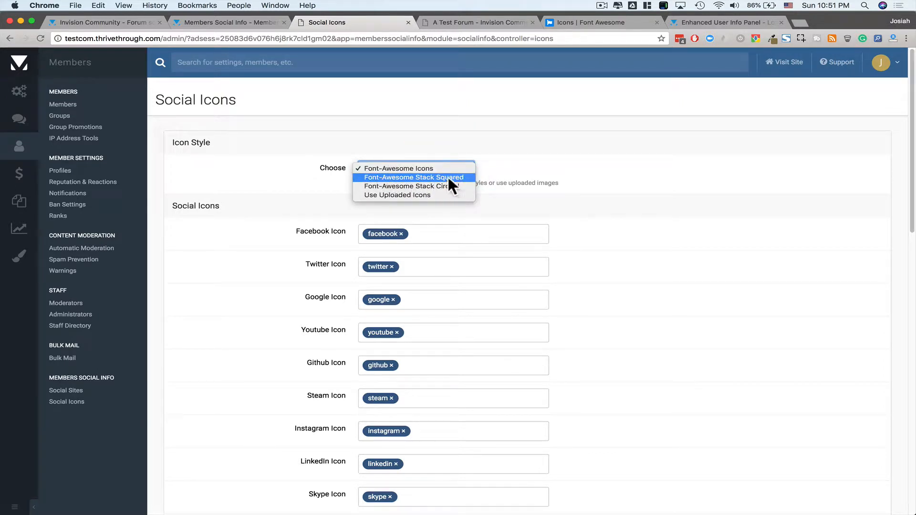
mouse_move(435, 186)
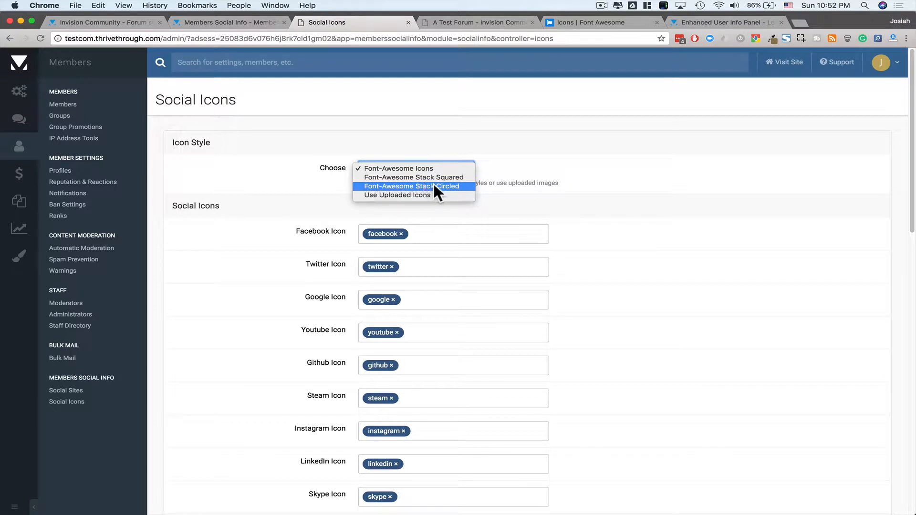
mouse_move(372, 211)
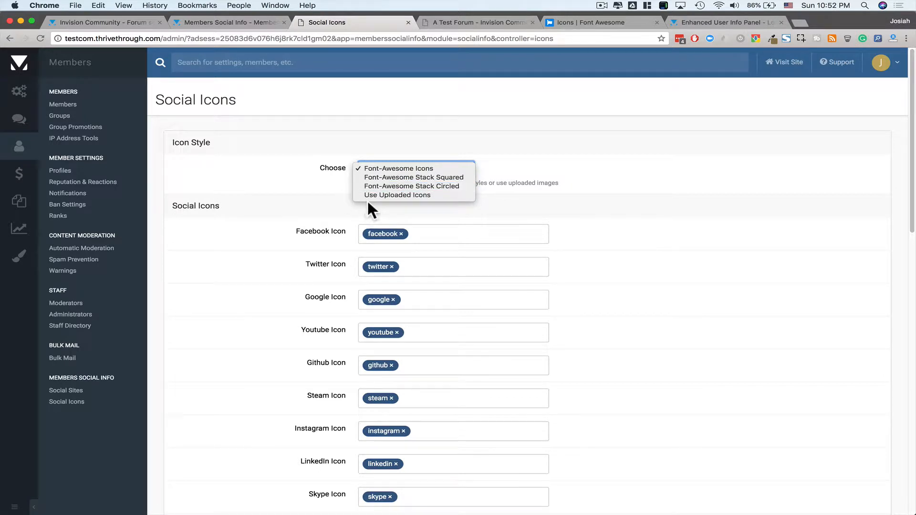
left_click(397, 195)
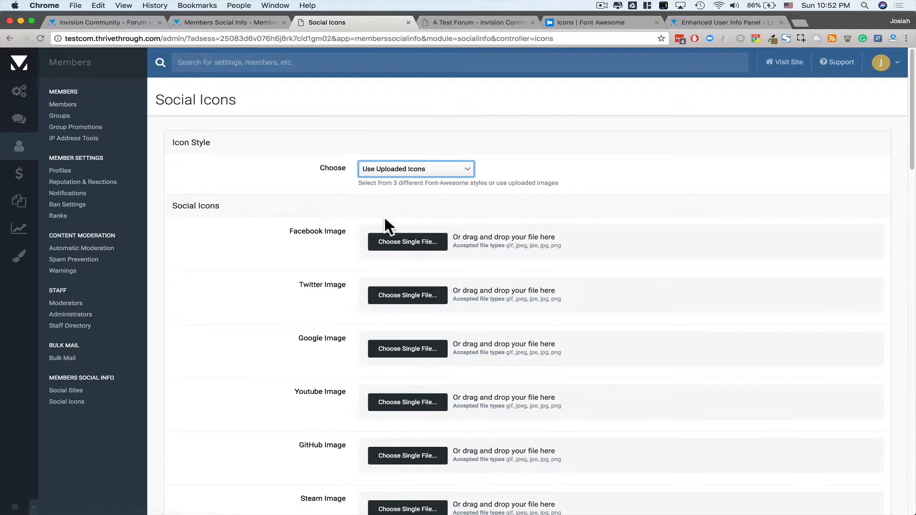
left_click(415, 169)
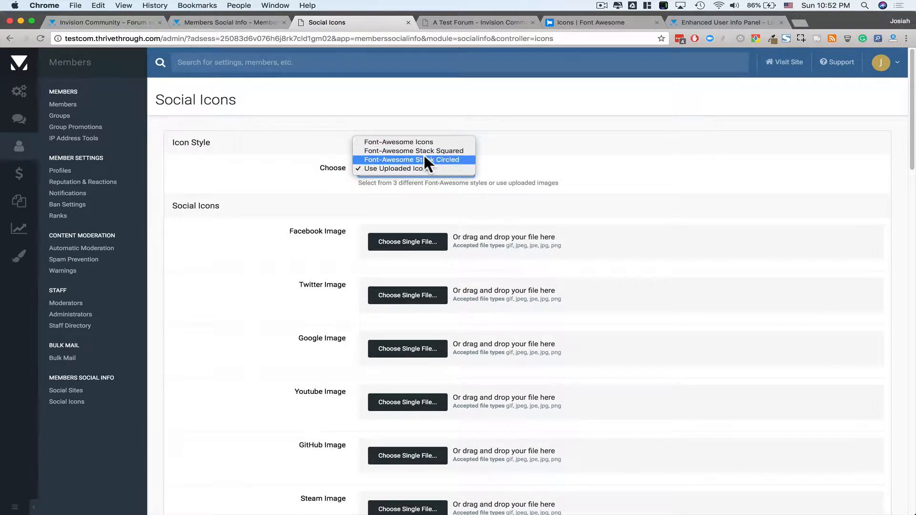
left_click(414, 159)
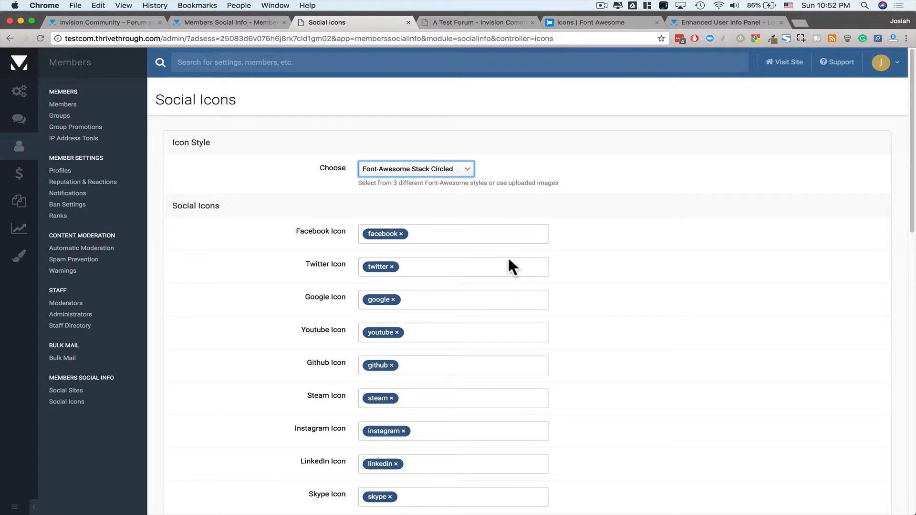
scroll("down", 3)
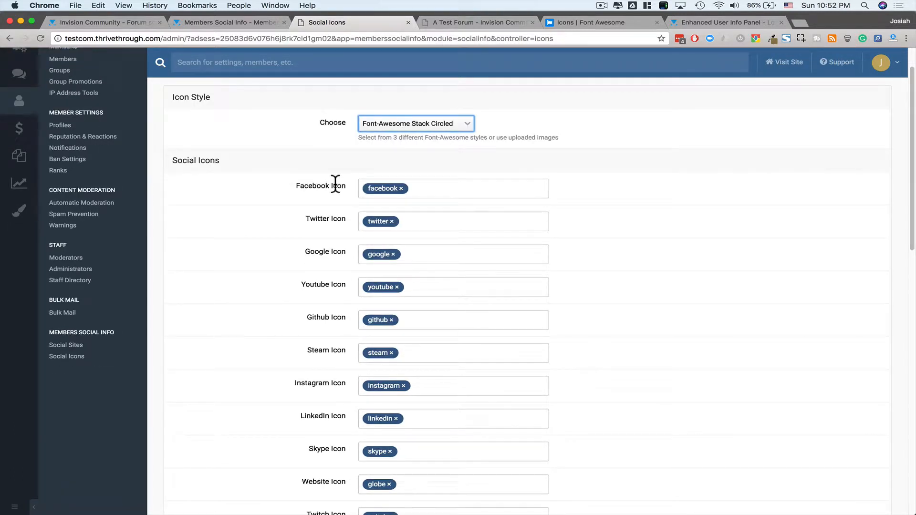
mouse_move(540, 187)
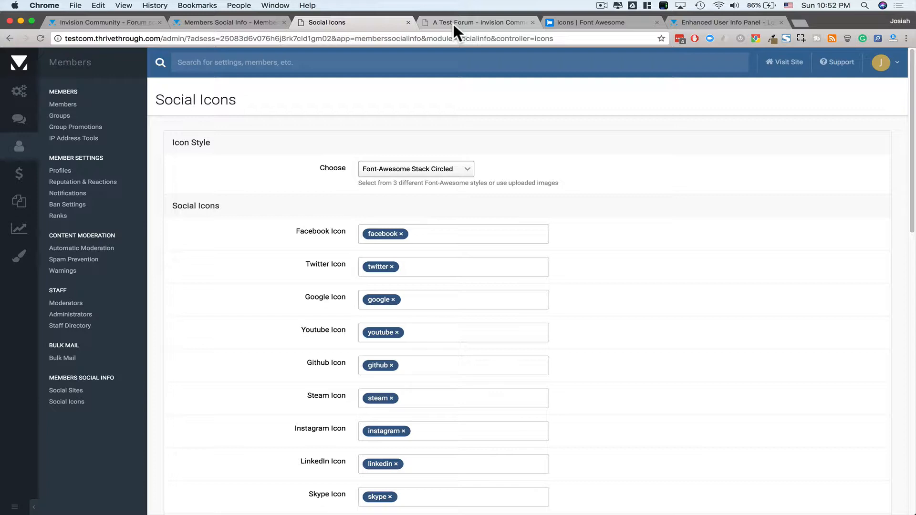
left_click(596, 22)
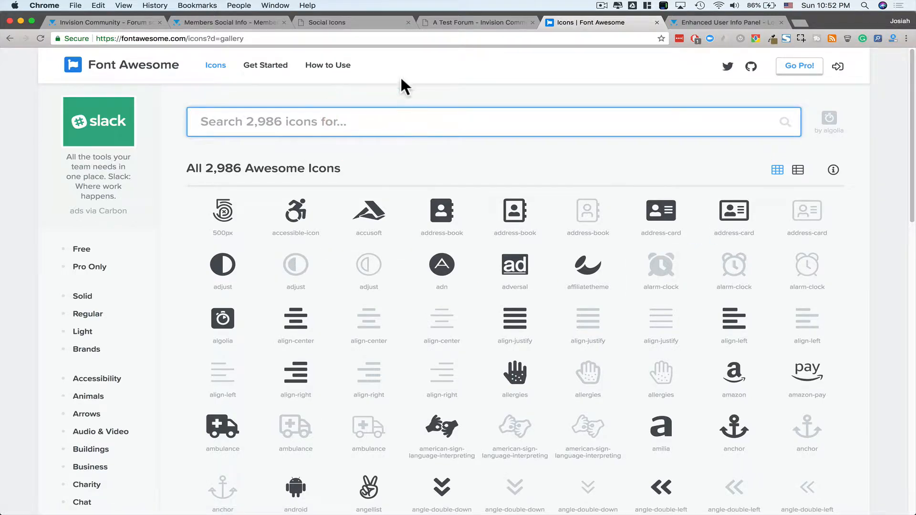
left_click(476, 22)
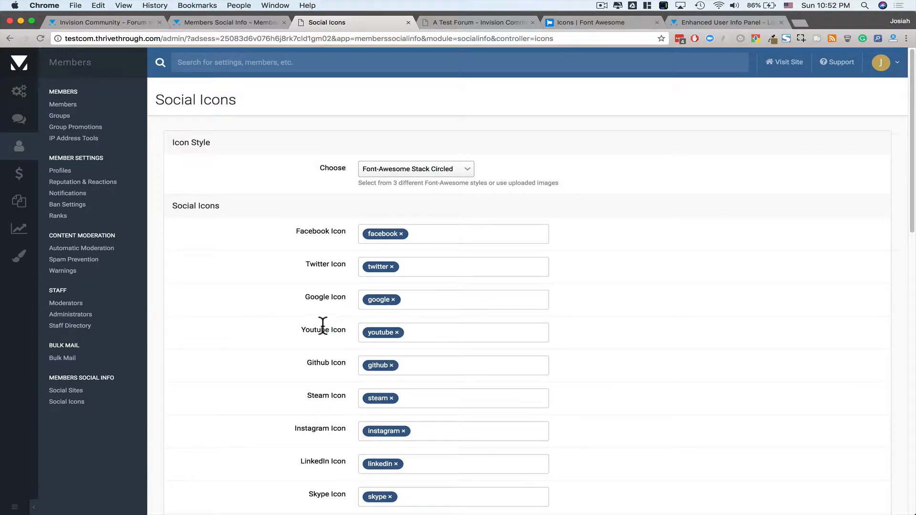
mouse_move(579, 29)
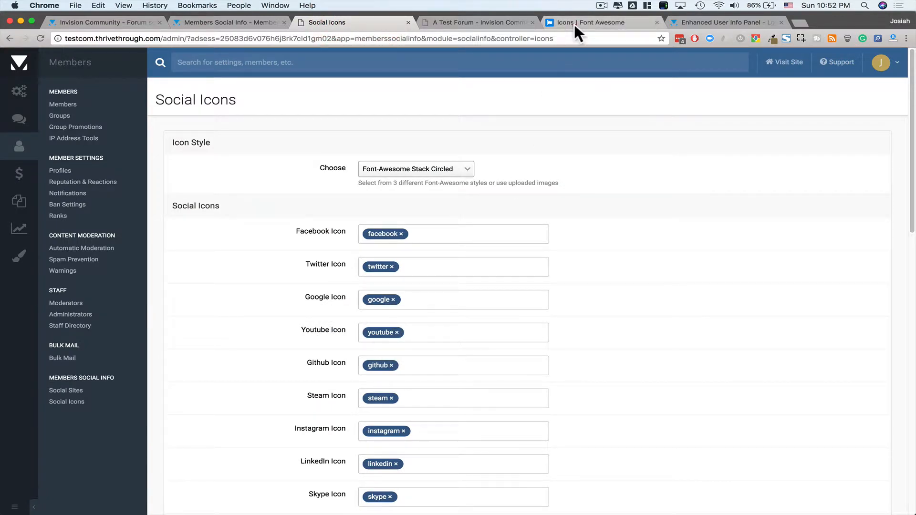
left_click(596, 23)
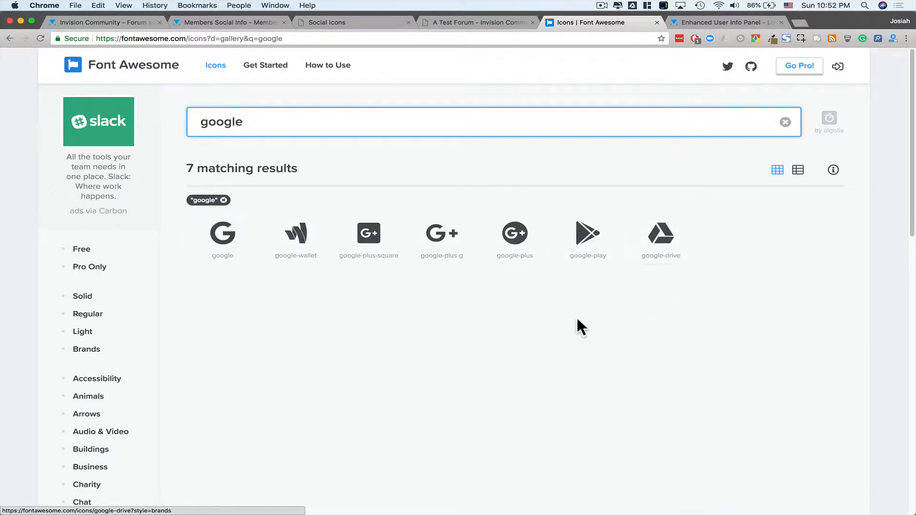
mouse_move(469, 277)
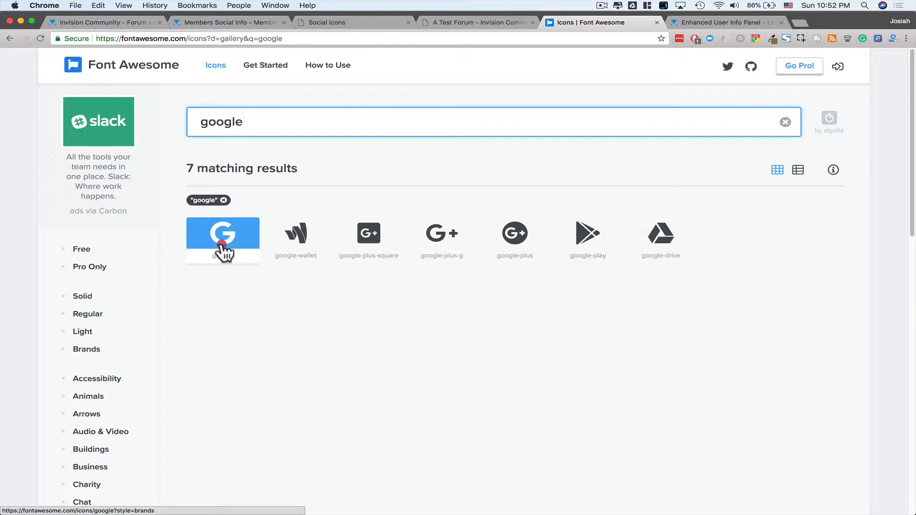
left_click(222, 233)
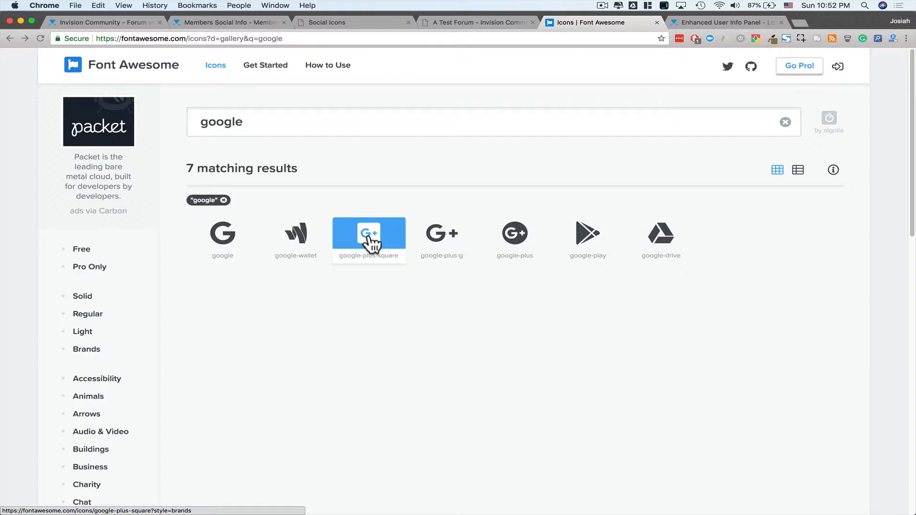
left_click(369, 233)
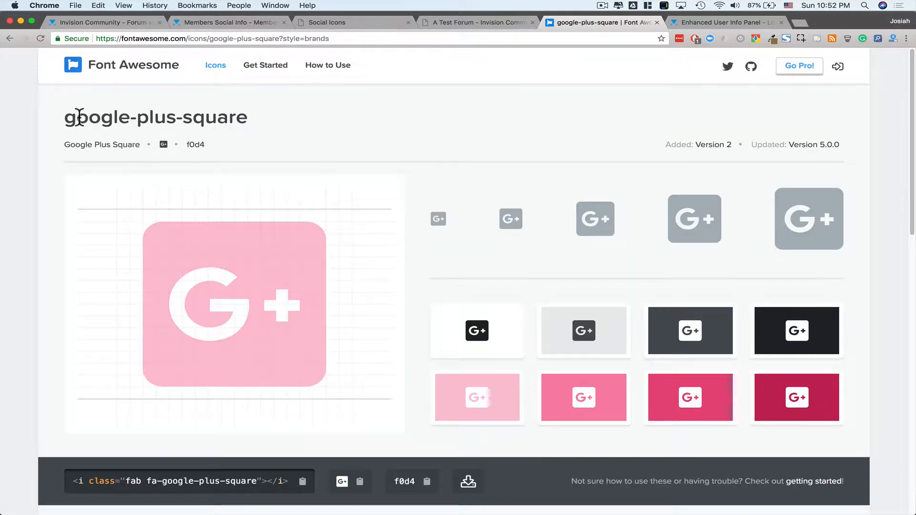
mouse_move(174, 120)
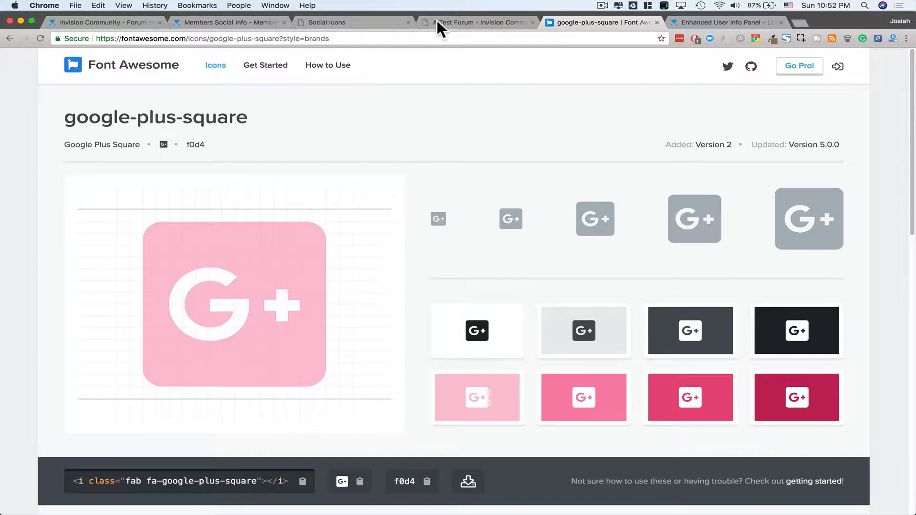
left_click(333, 22)
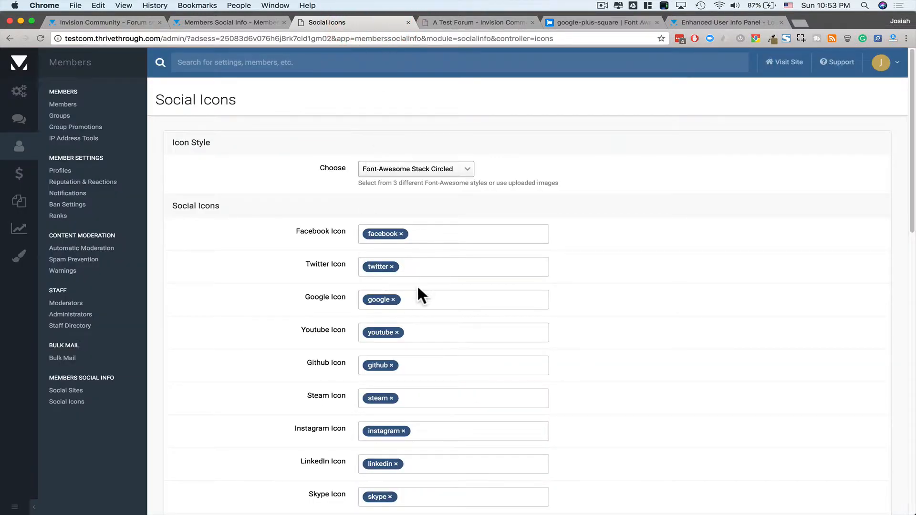
mouse_move(416, 304)
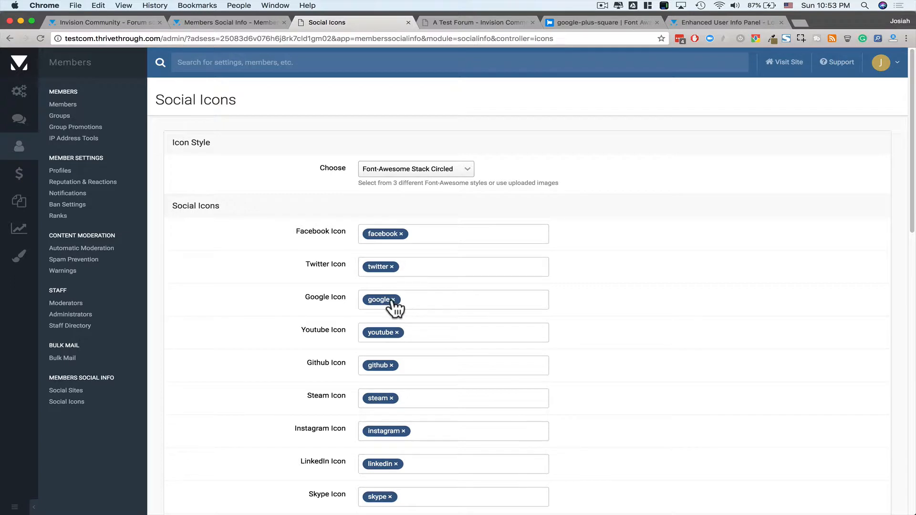
mouse_move(403, 312)
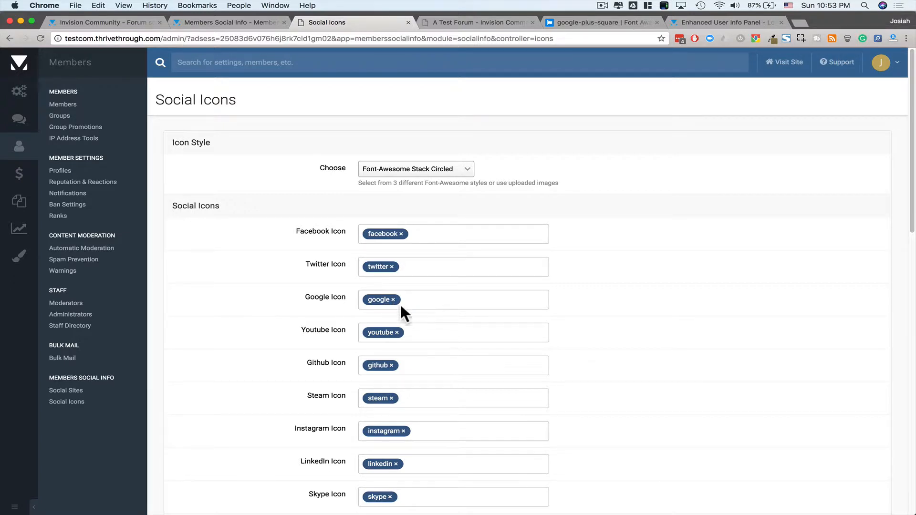
mouse_move(490, 332)
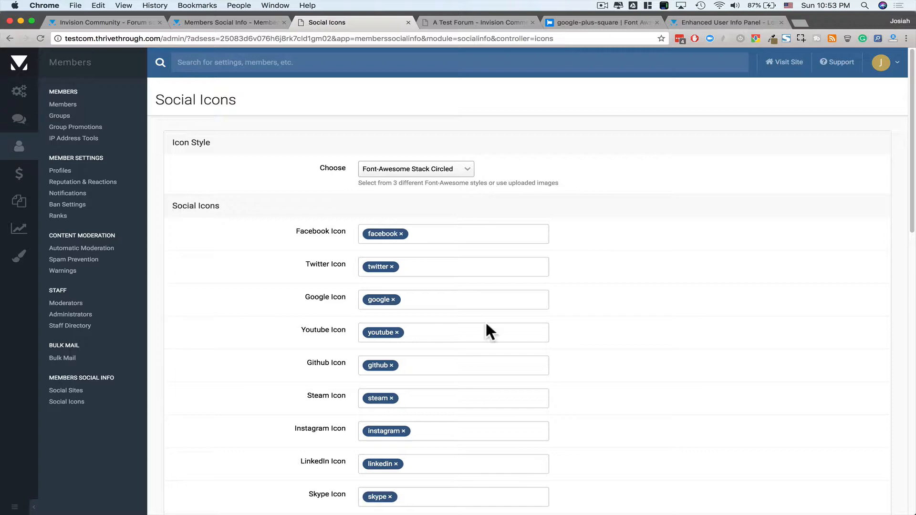
Save the Font-Awesome Stack Circled icon settings and switch to the A Test Forum site.
scroll("down", 3)
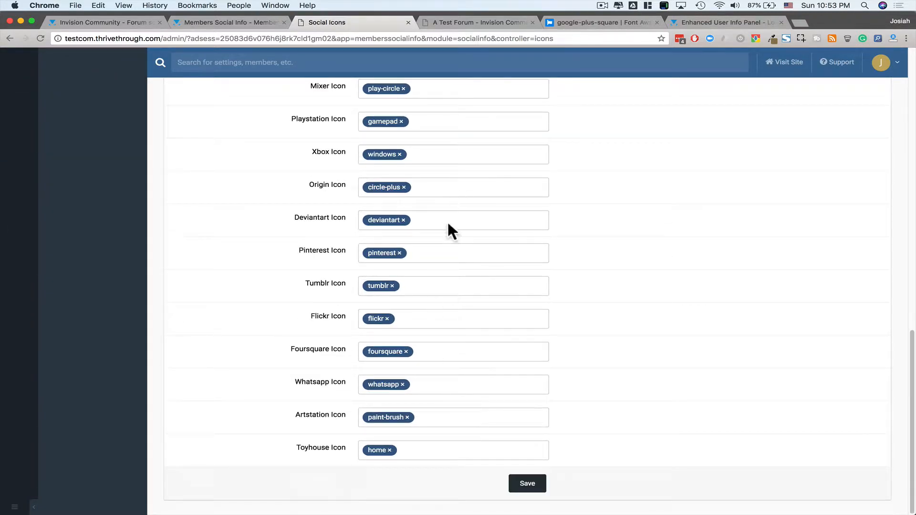
left_click(526, 483)
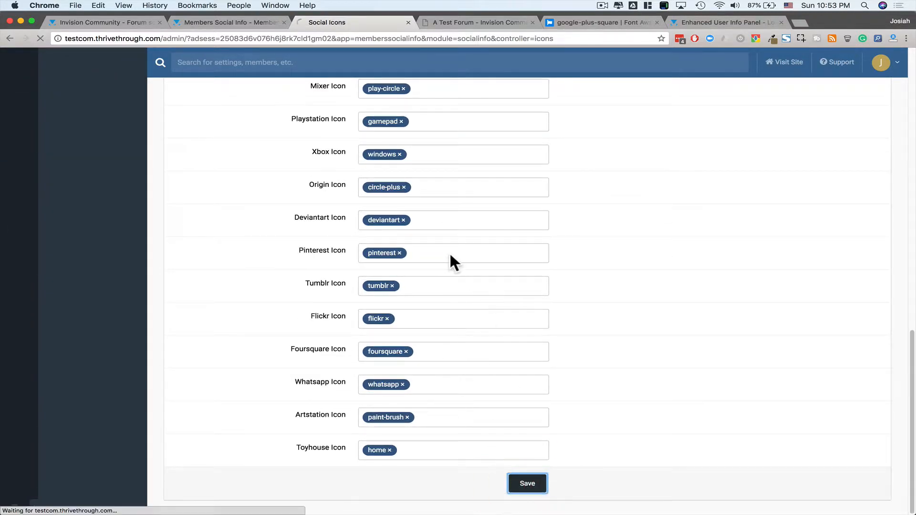
left_click(526, 483)
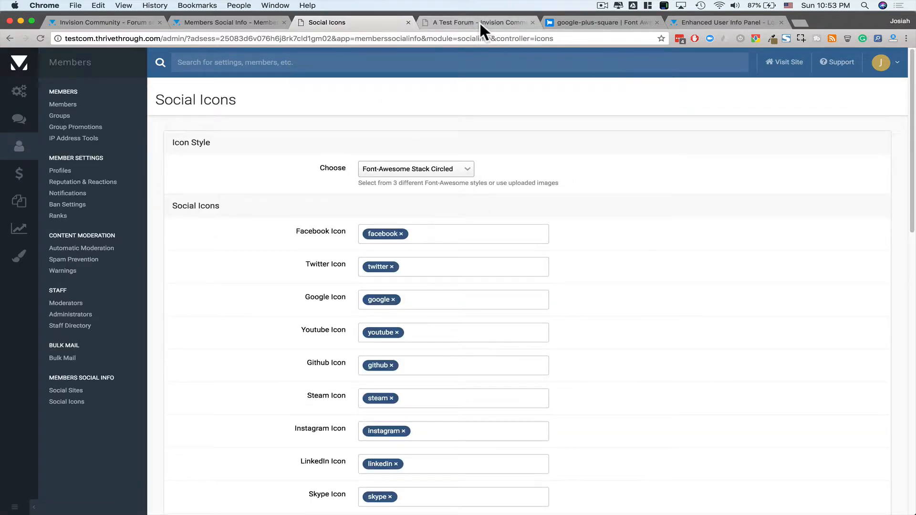
left_click(477, 23)
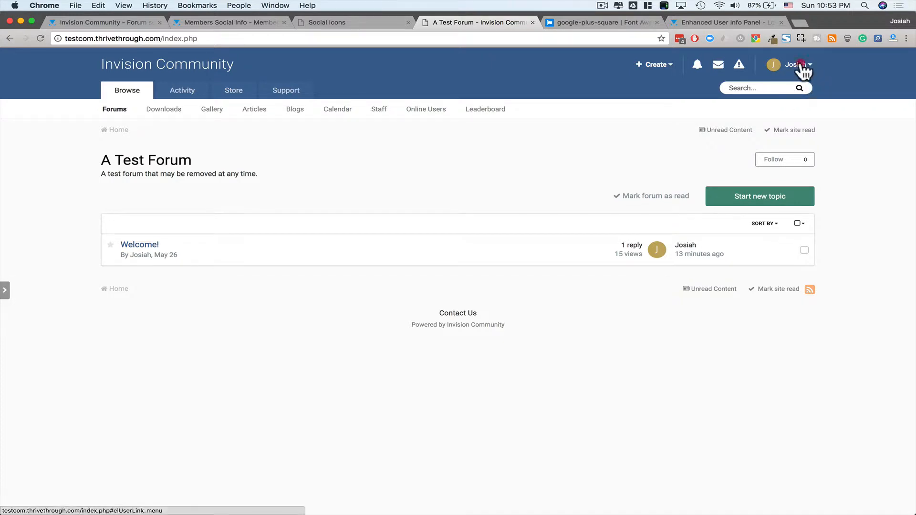
left_click(796, 65)
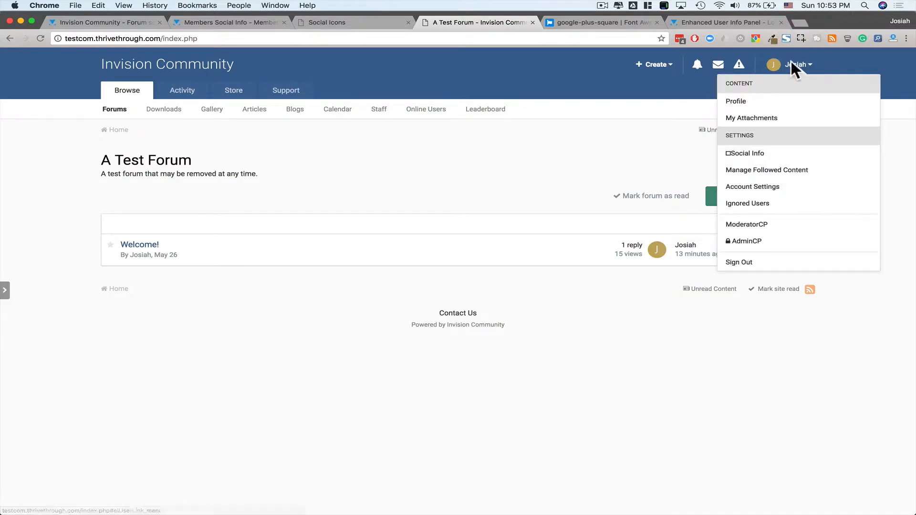
left_click(735, 101)
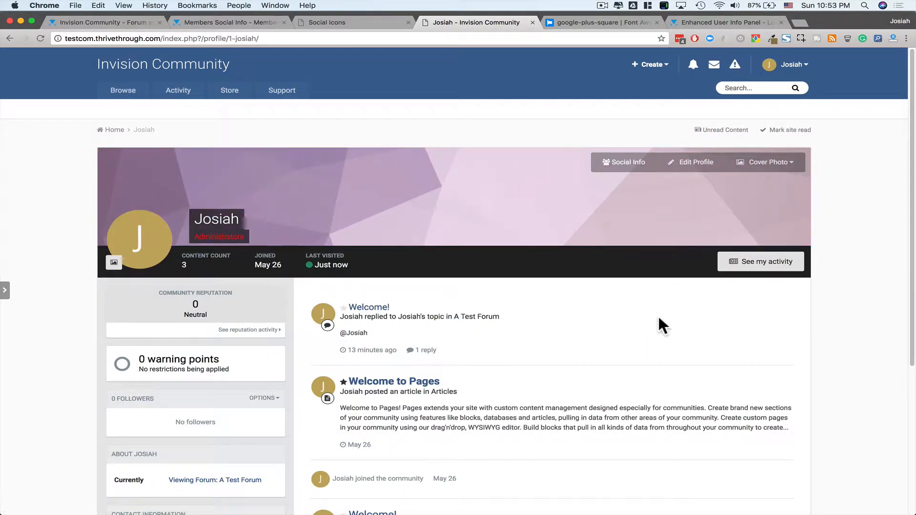
mouse_move(624, 162)
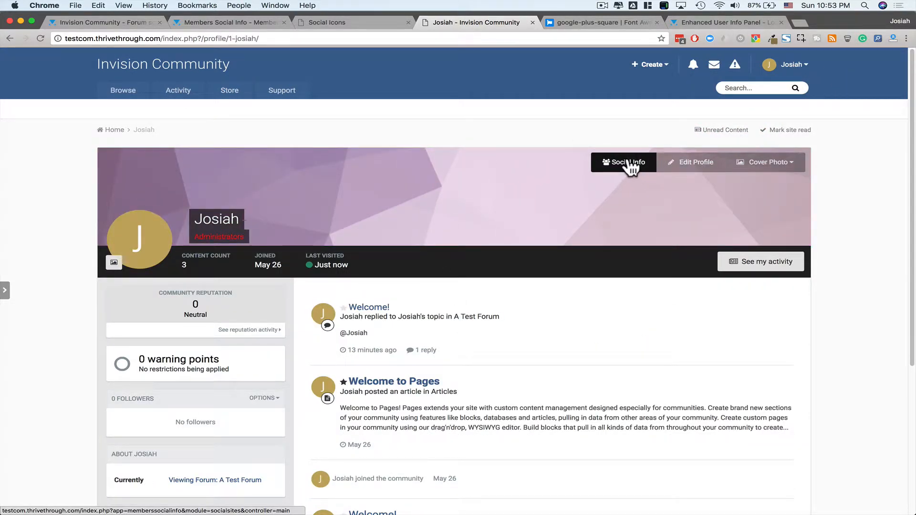
left_click(623, 162)
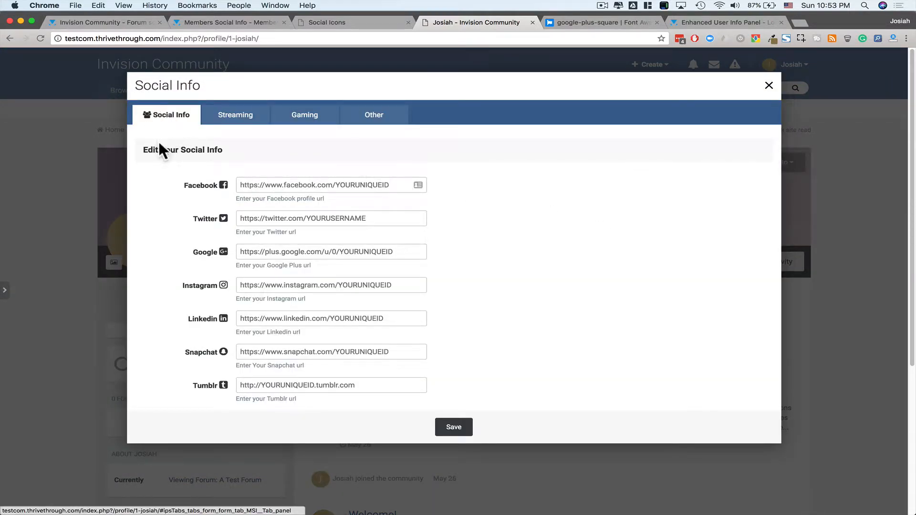
mouse_move(235, 114)
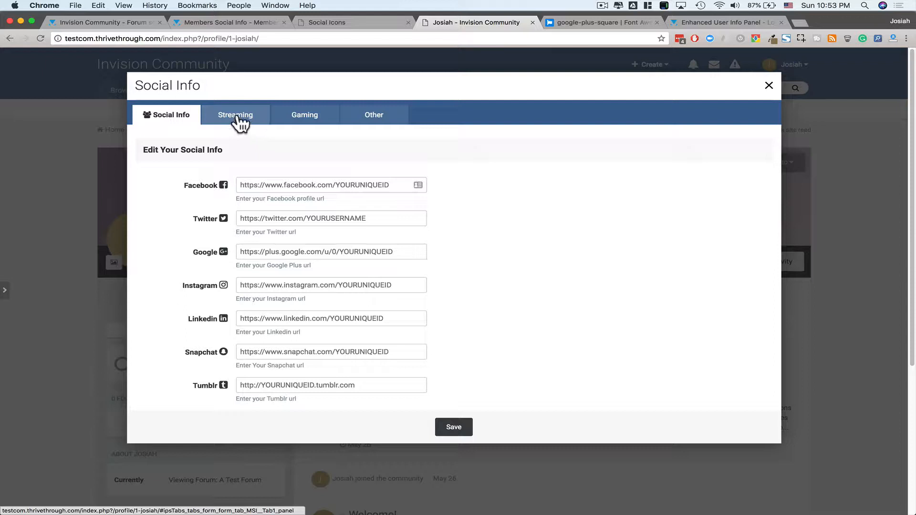
Enter Facebook and Twitter links and website invisioncommunity.com, then save Social Info.
left_click(234, 114)
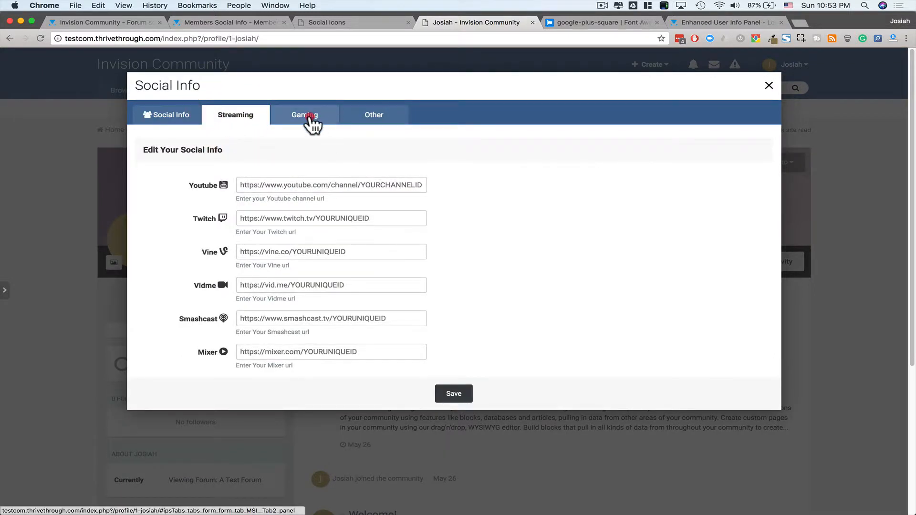
left_click(374, 115)
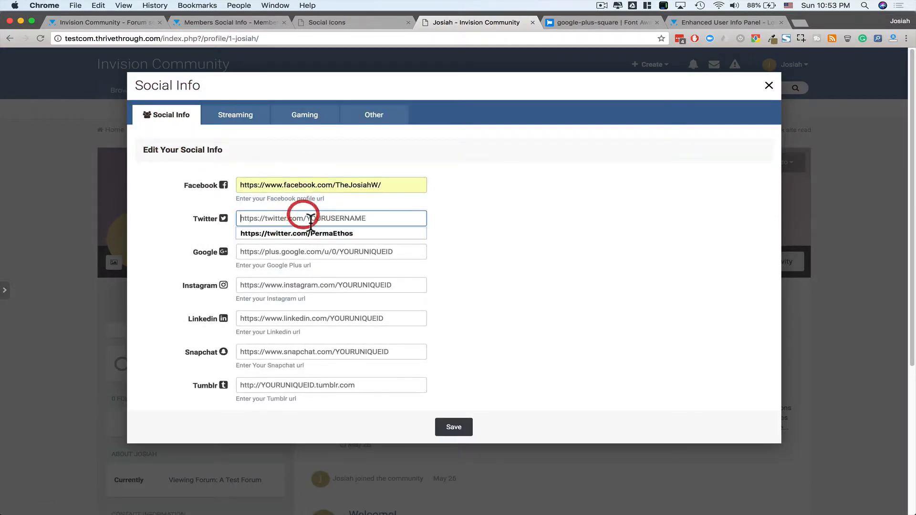
left_click(373, 114)
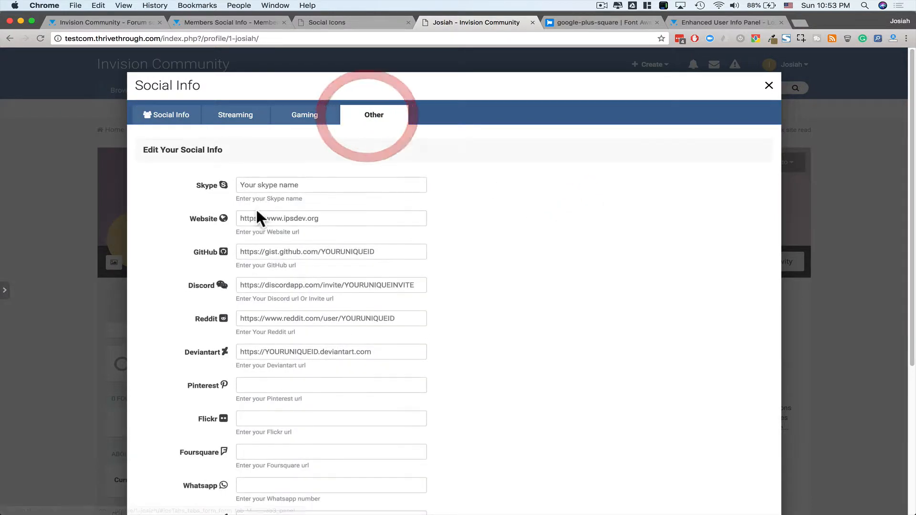
left_click(330, 218)
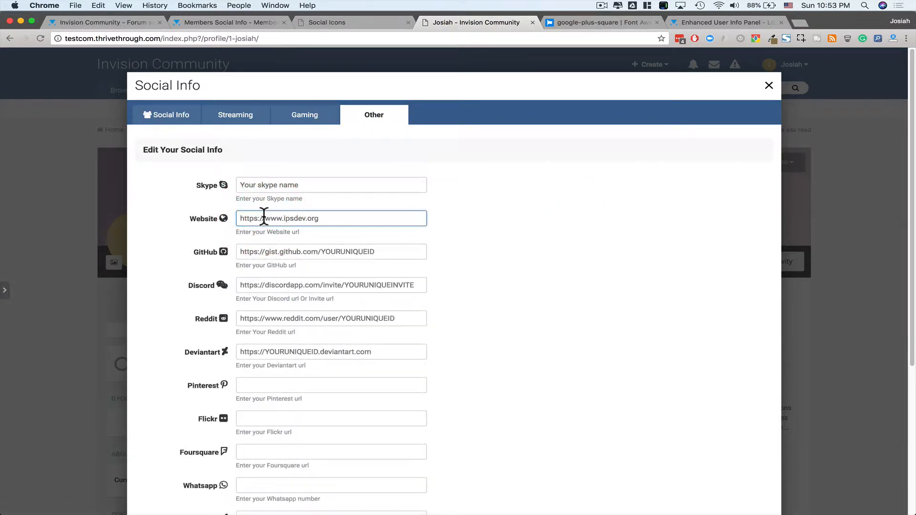
left_click(332, 218)
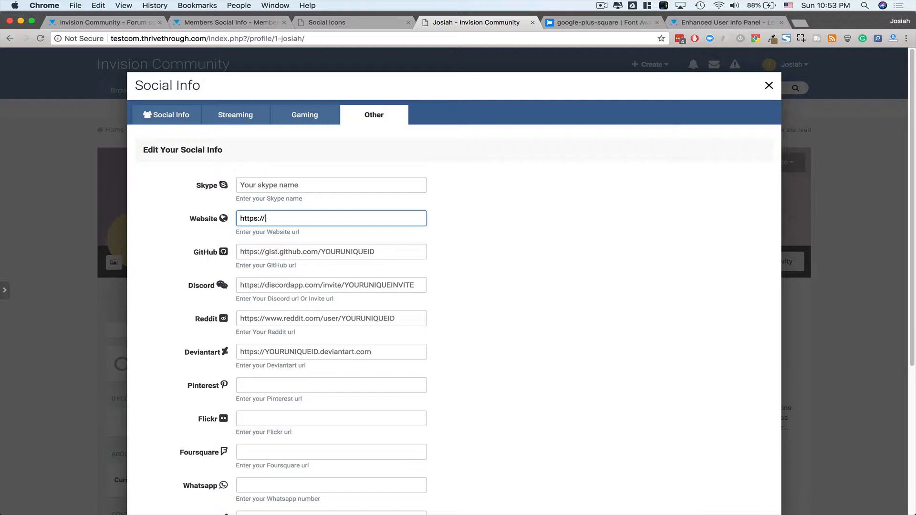
type("invisioncommunity")
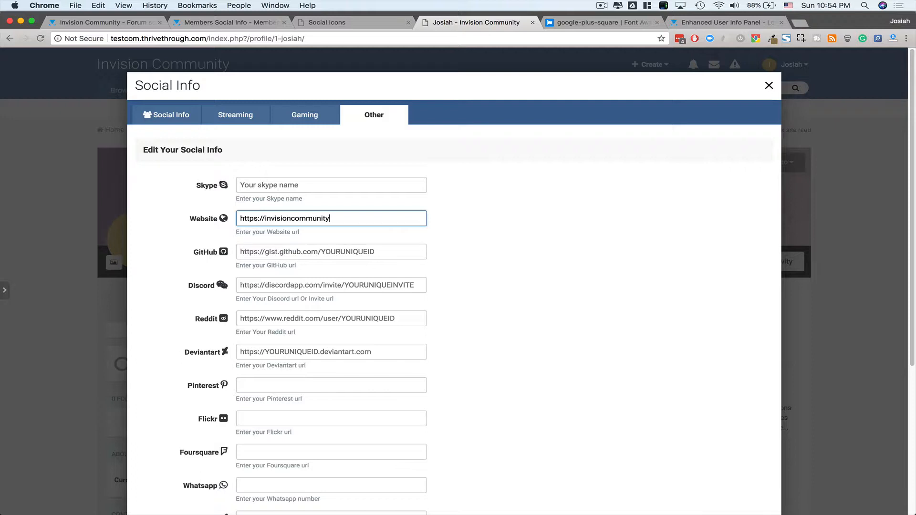
scroll("down", 3)
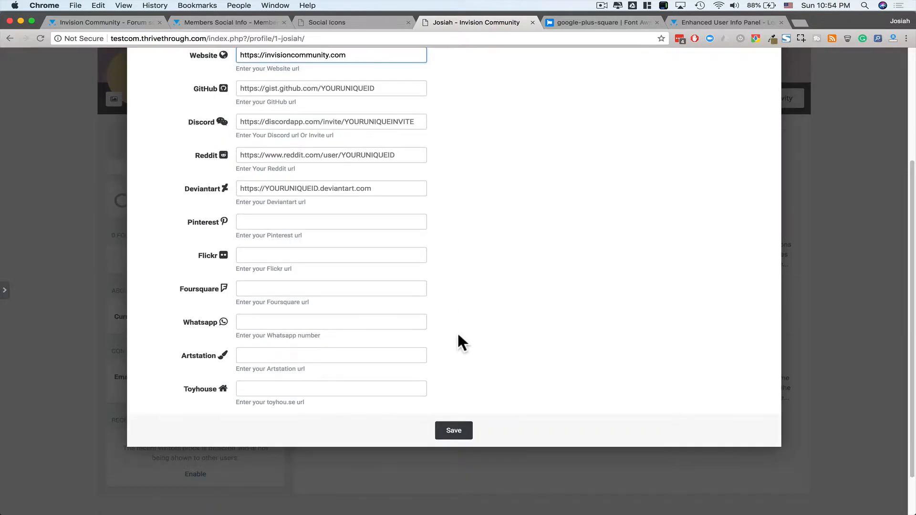
left_click(454, 430)
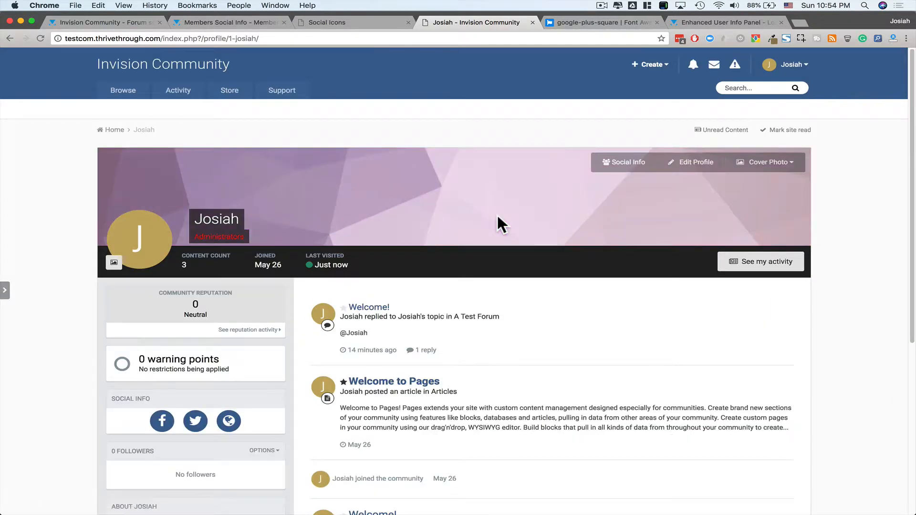
Scroll the profile page and enter A Test Forum listing the Welcome! topic.
scroll("down", 3)
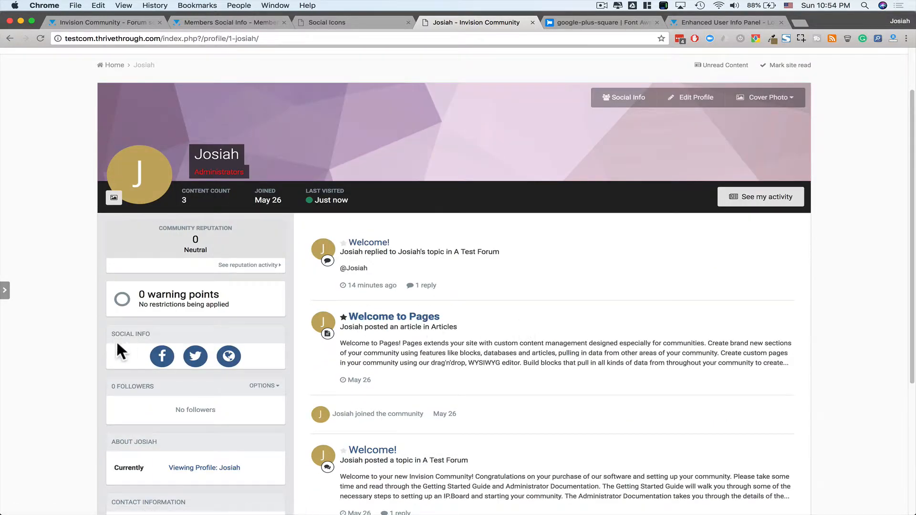
mouse_move(229, 356)
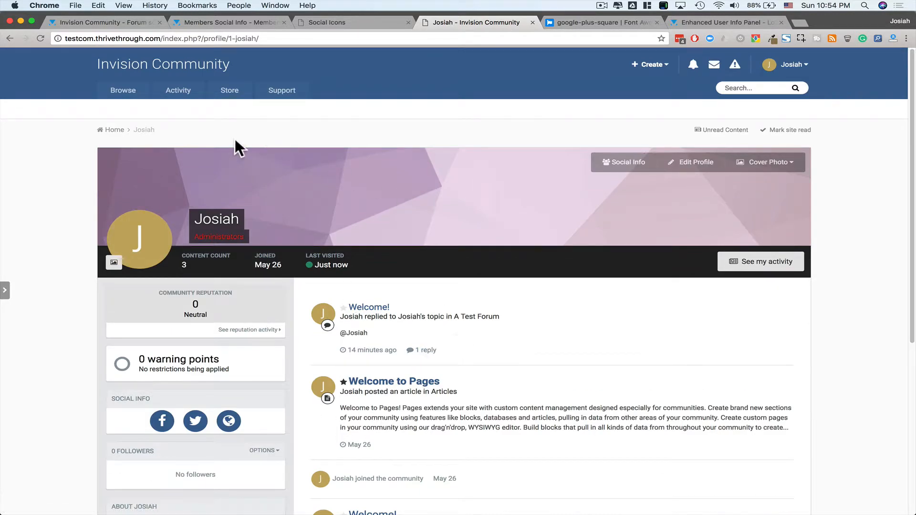
left_click(123, 90)
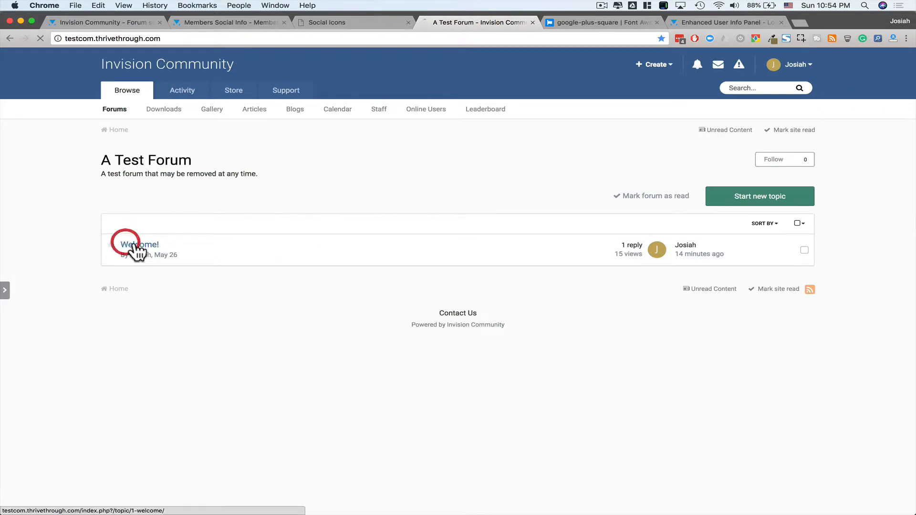
View Josiah's Facebook, Twitter and website icons and hover card in the Welcome! topic.
left_click(139, 245)
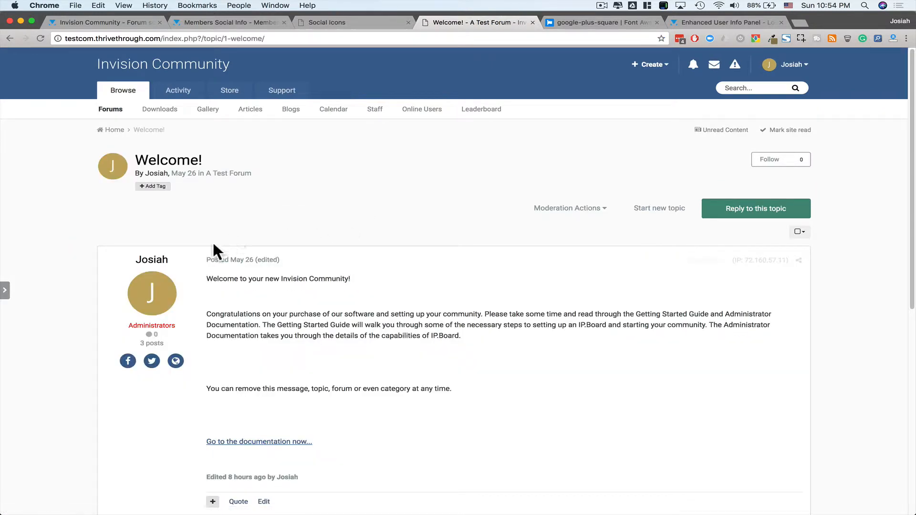
mouse_move(175, 360)
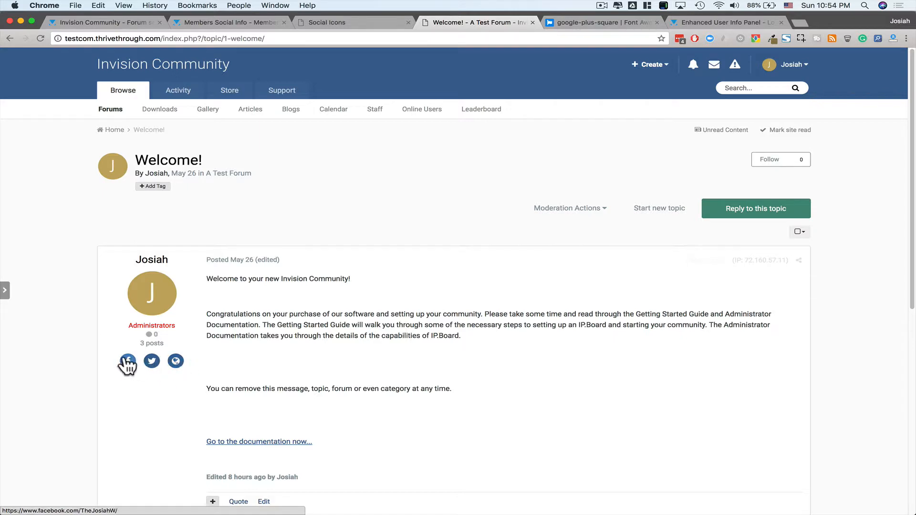
scroll("down", 3)
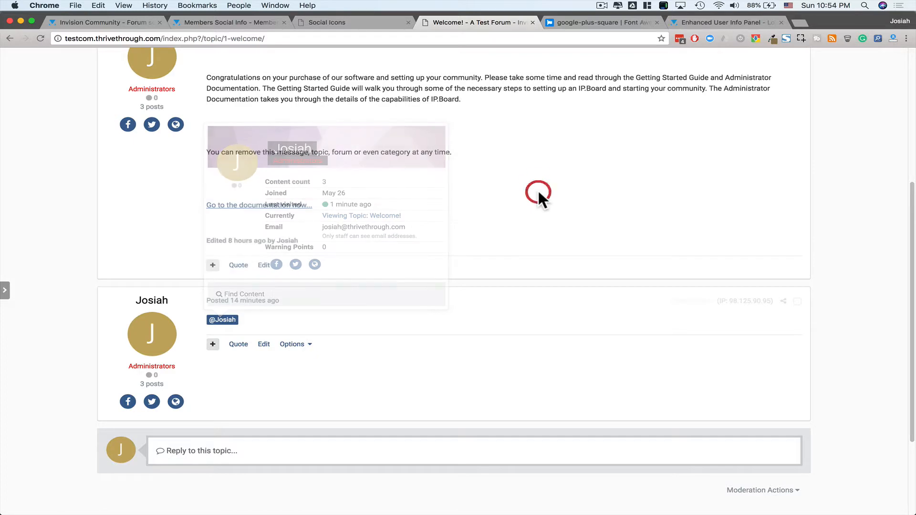
scroll("up", 3)
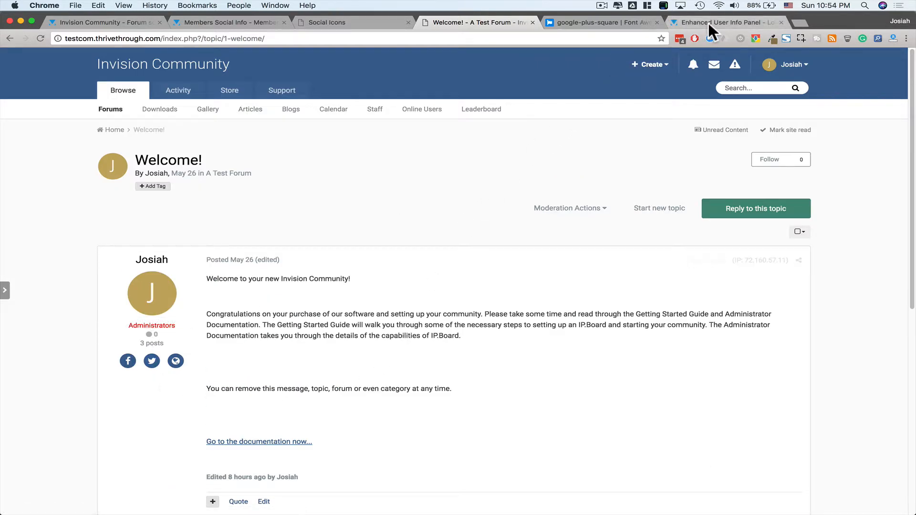
Preview the first screenshot of the Enhanced User Info Panel 2.0.6 listing, then close it.
left_click(724, 23)
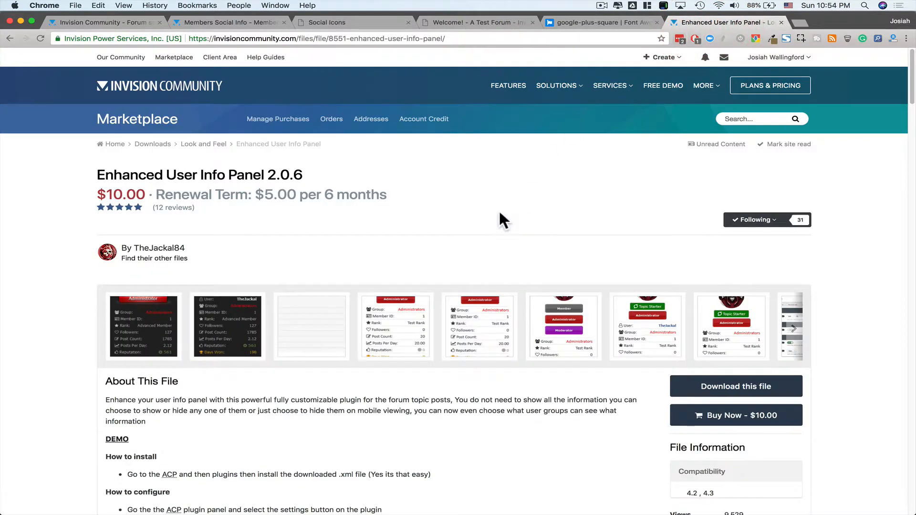
mouse_move(184, 298)
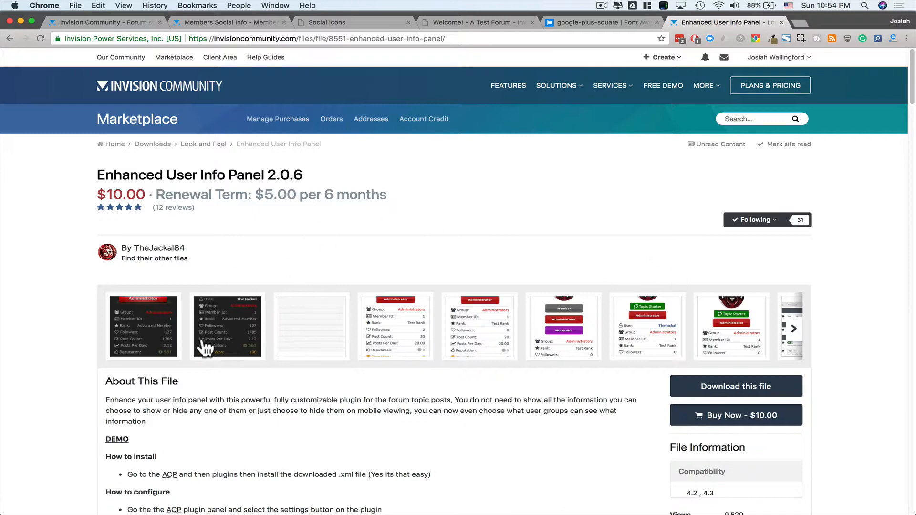
left_click(227, 326)
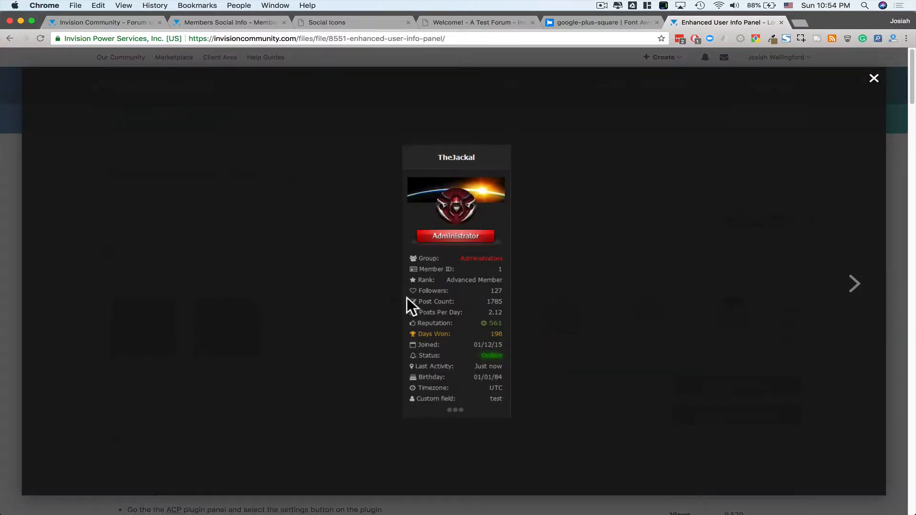
mouse_move(471, 376)
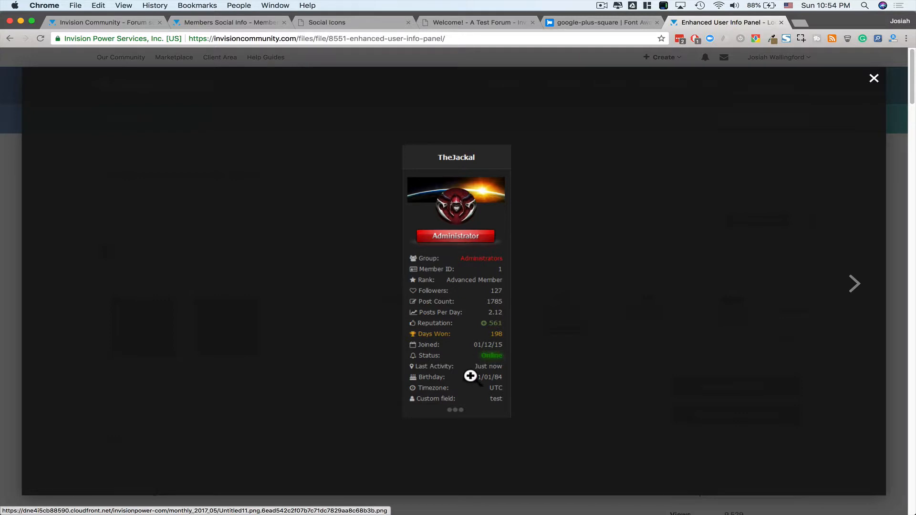
mouse_move(431, 414)
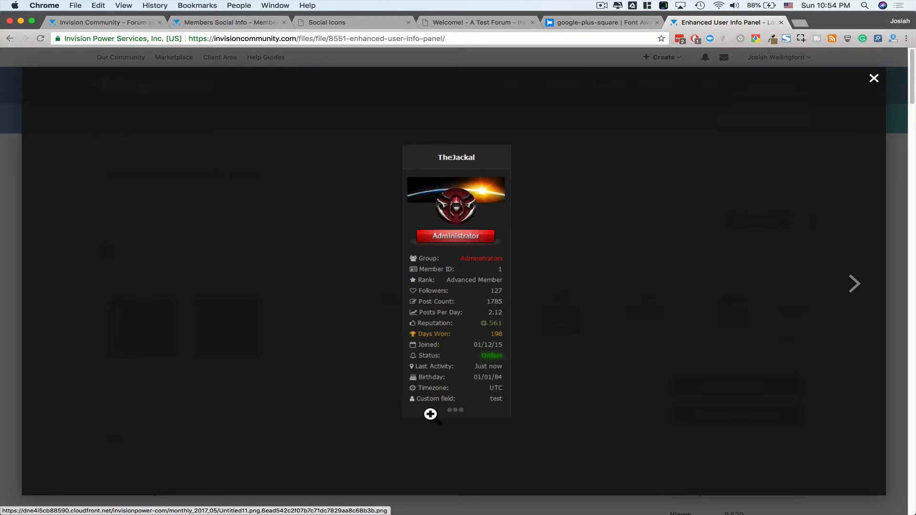
left_click(854, 283)
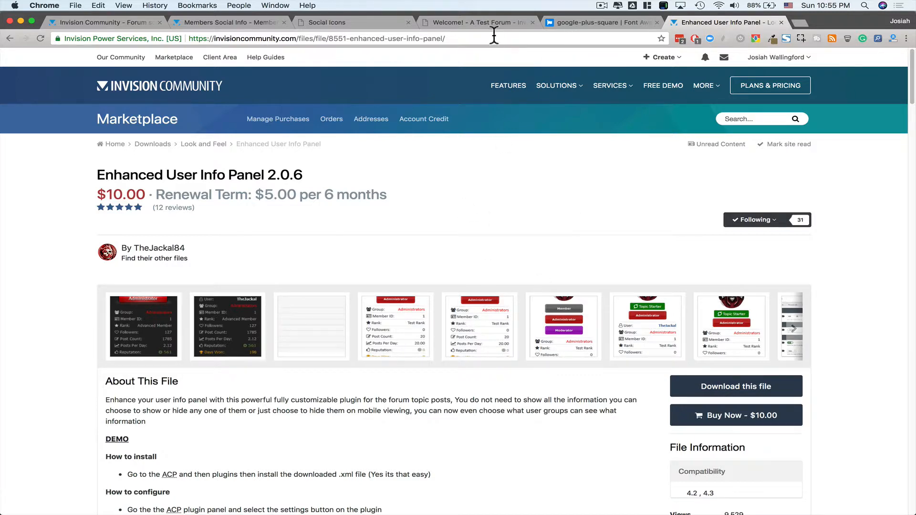
Switch back to the Welcome! topic tab and scroll to Josiah's social icons.
left_click(473, 22)
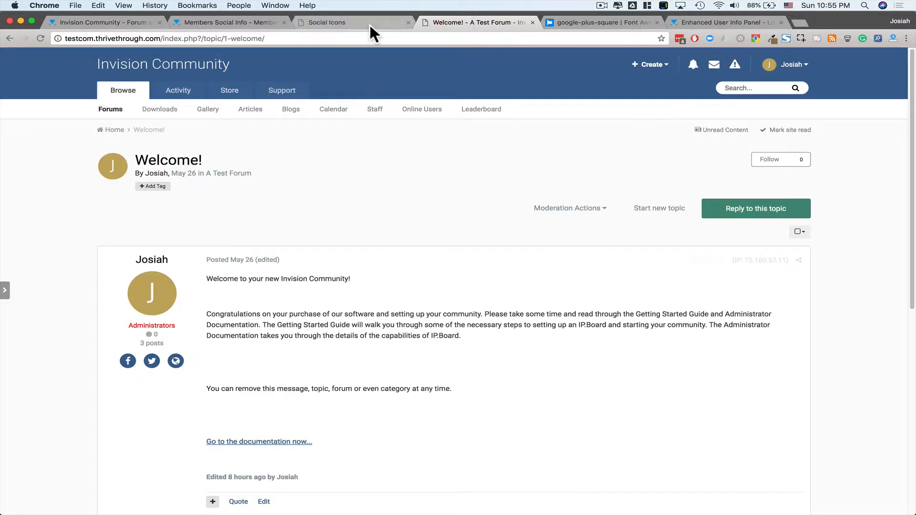
scroll("down", 3)
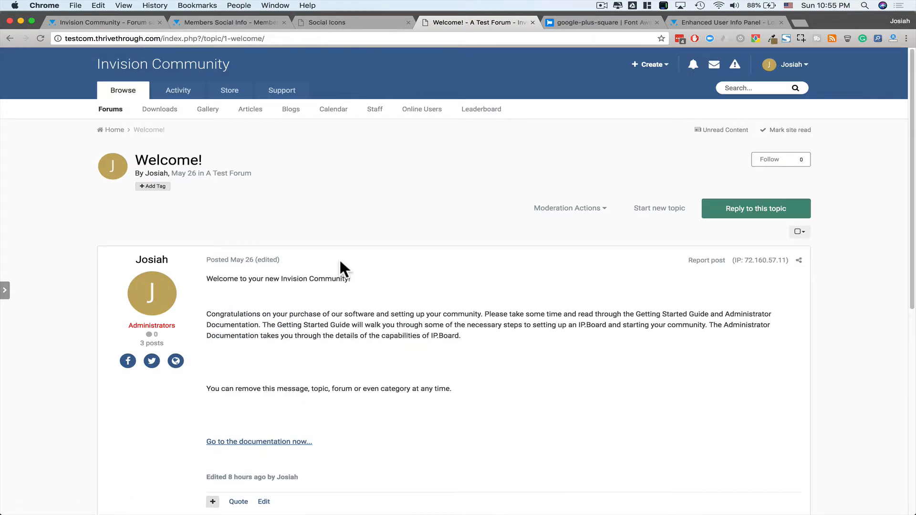
mouse_move(175, 361)
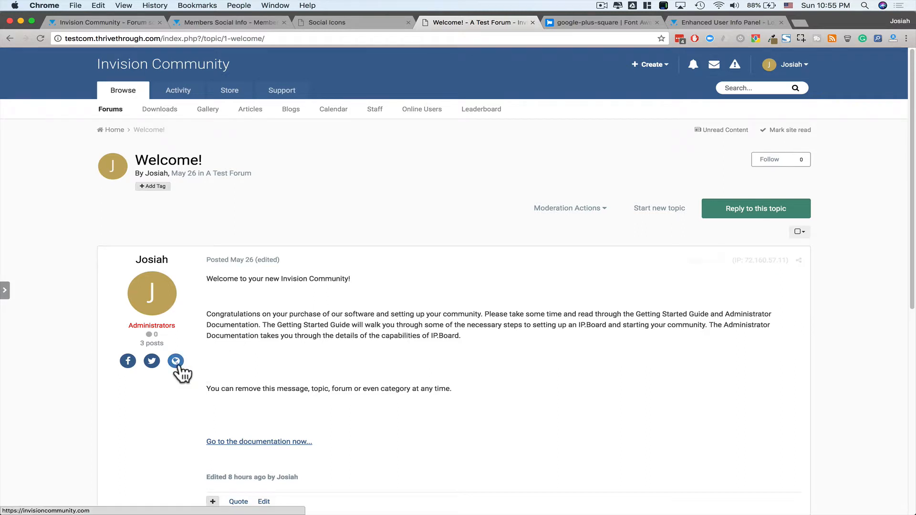
mouse_move(144, 372)
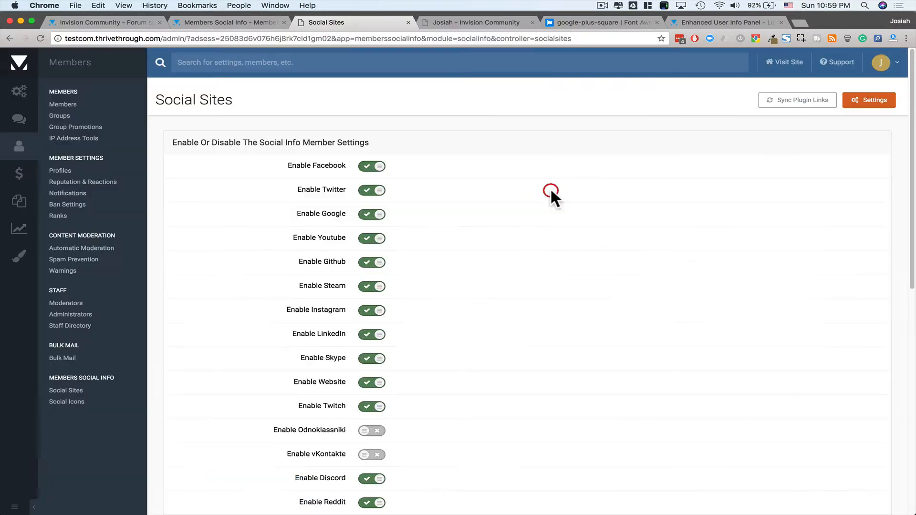
mouse_move(762, 112)
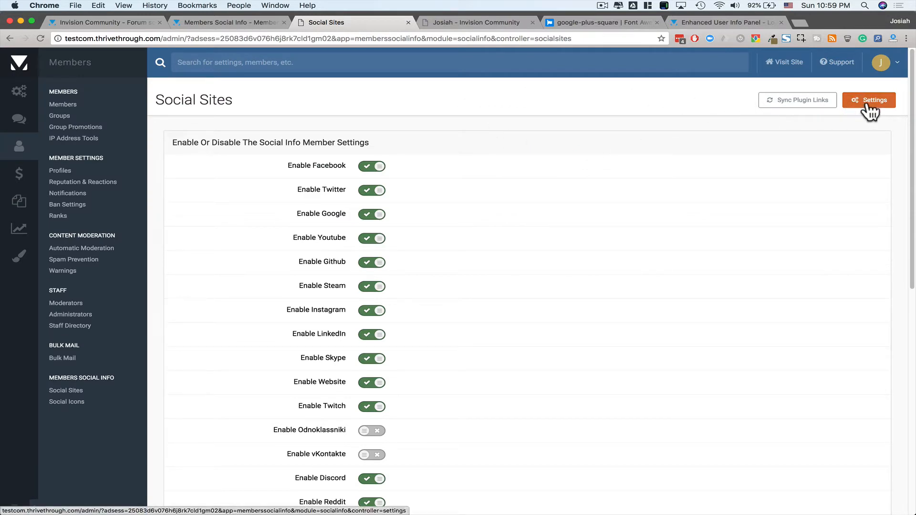
Set the Social Info User Menu Position to 'Under the settings tab' in Display Settings.
left_click(868, 99)
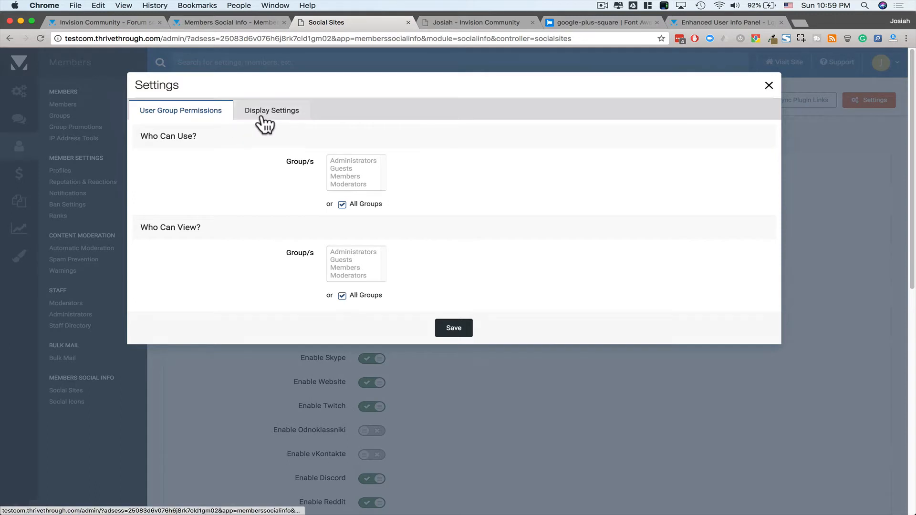
left_click(271, 110)
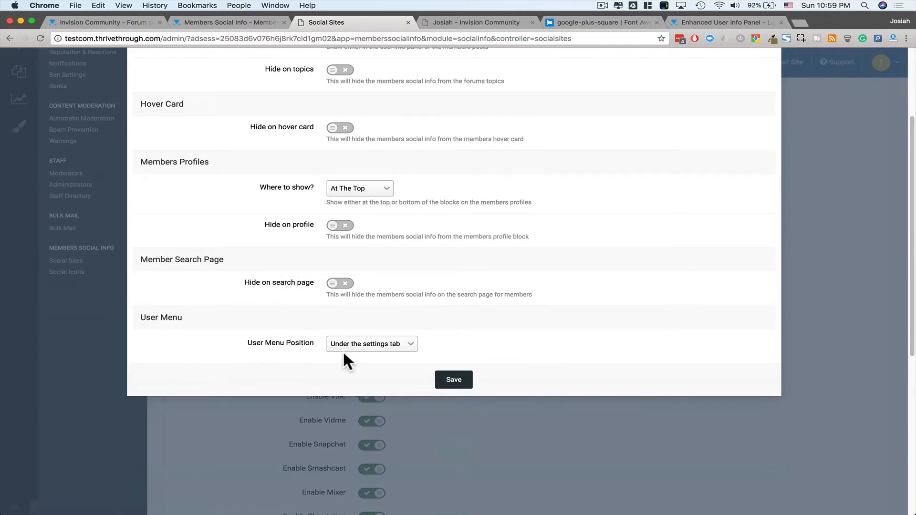
left_click(371, 343)
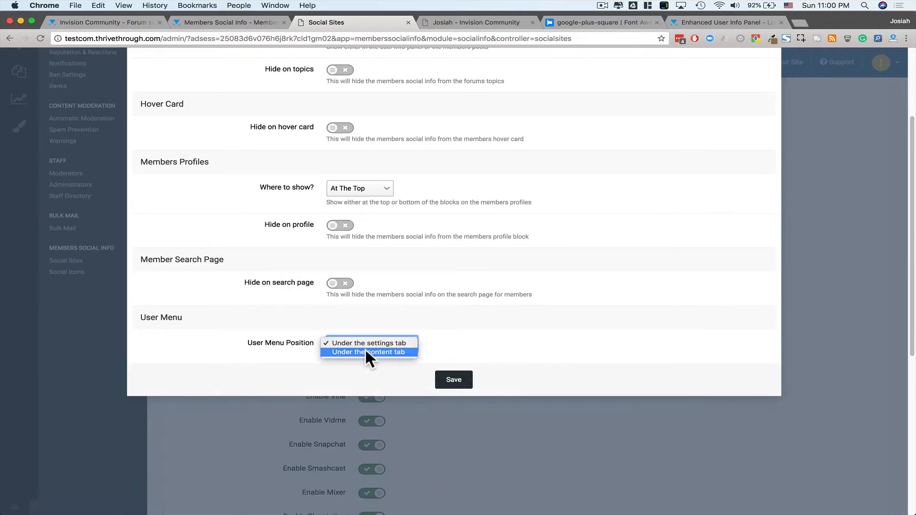
left_click(366, 343)
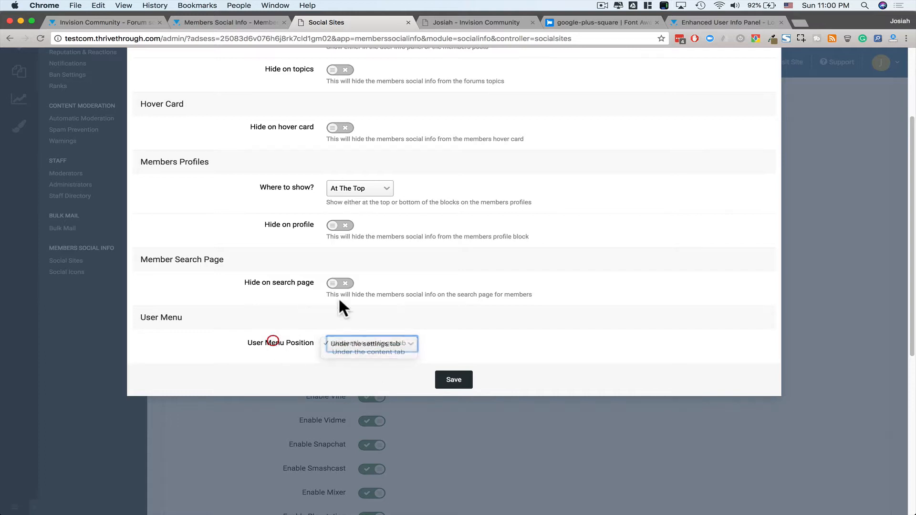
On the site, open Social Info from the user menu to view the saved links.
left_click(476, 23)
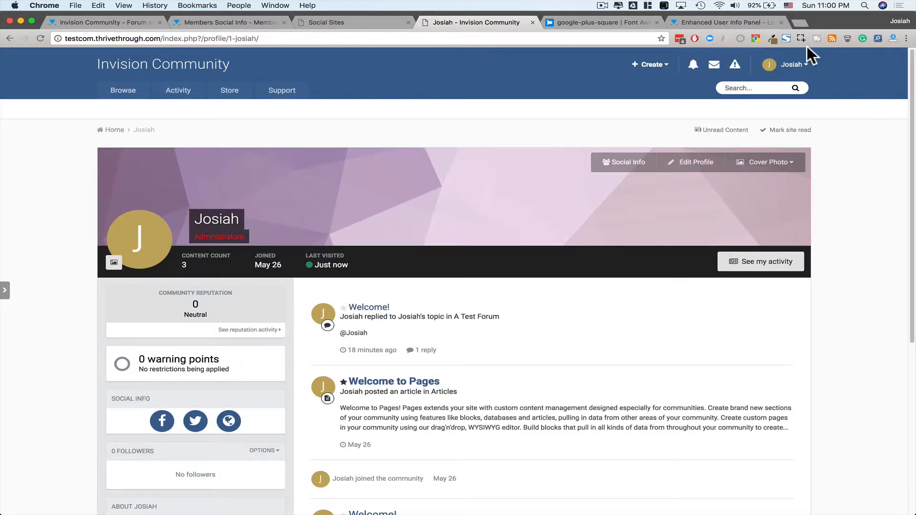
left_click(791, 65)
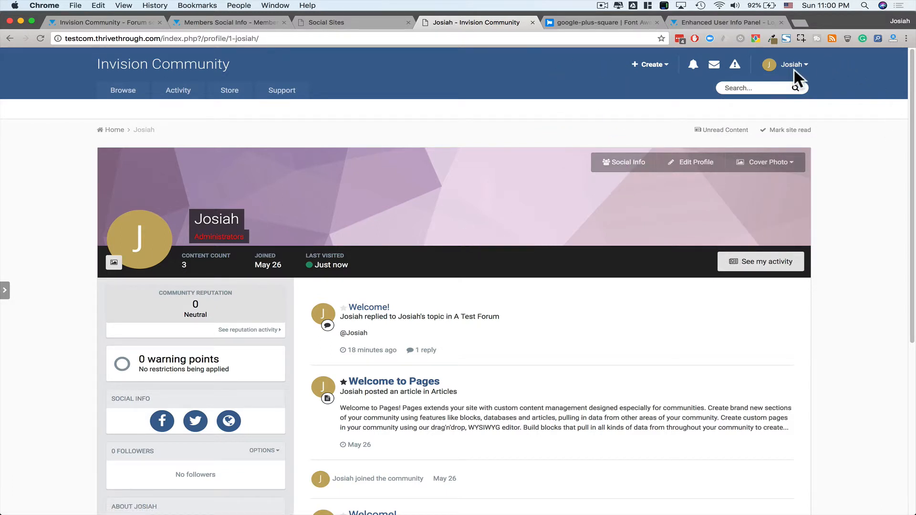
left_click(791, 64)
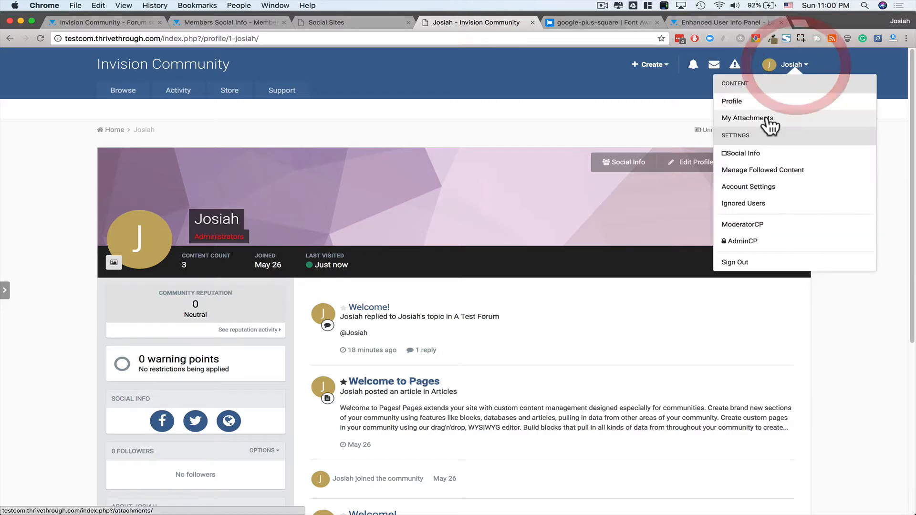
left_click(743, 153)
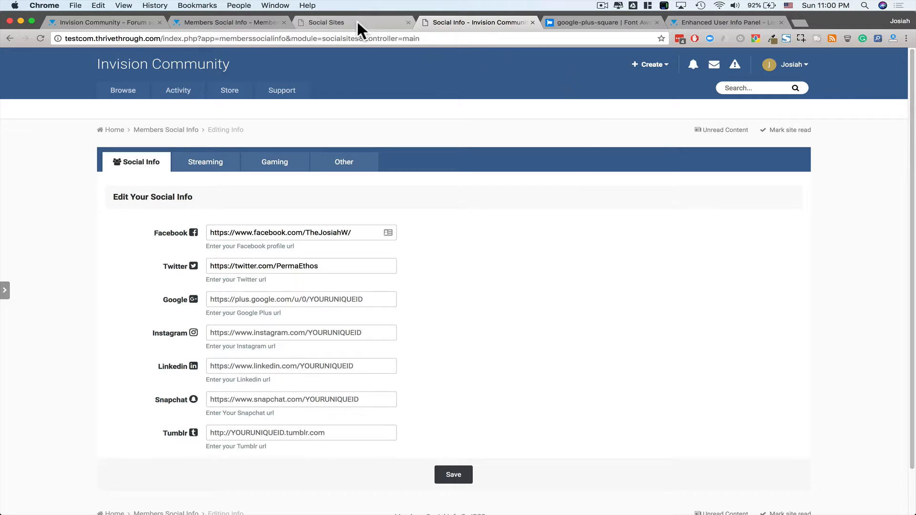
Set social info to show at the bottom of profile blocks, then open your own profile.
left_click(351, 22)
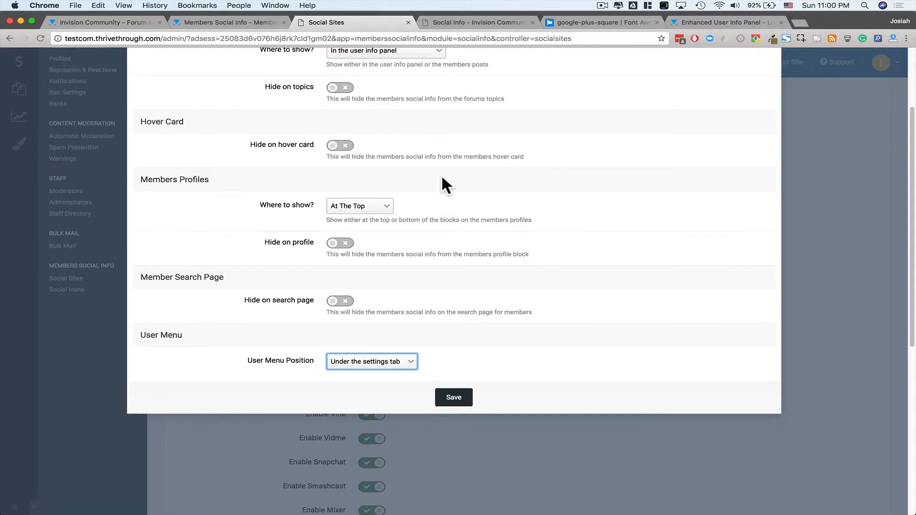
scroll("down", 3)
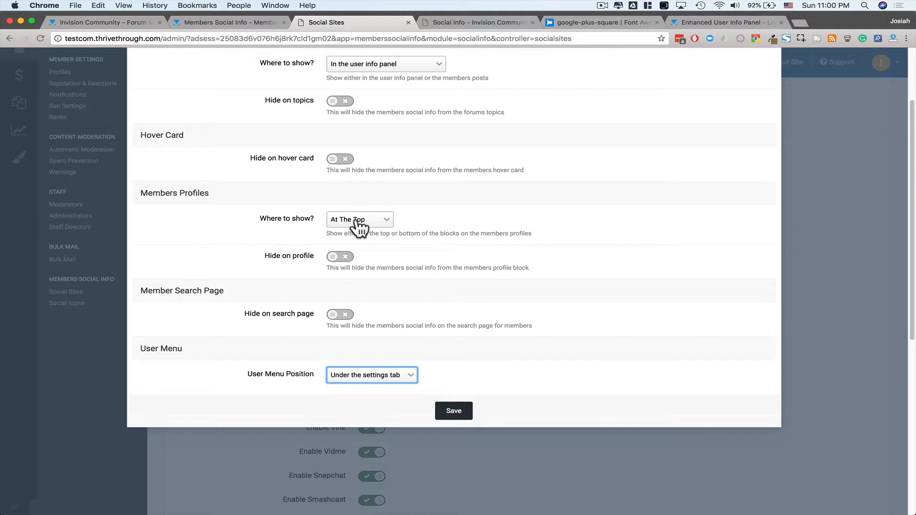
left_click(478, 22)
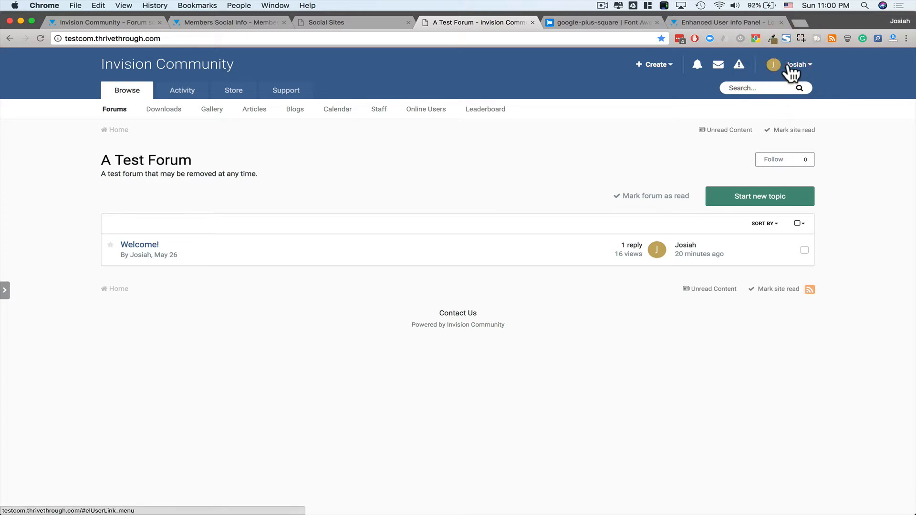
left_click(796, 65)
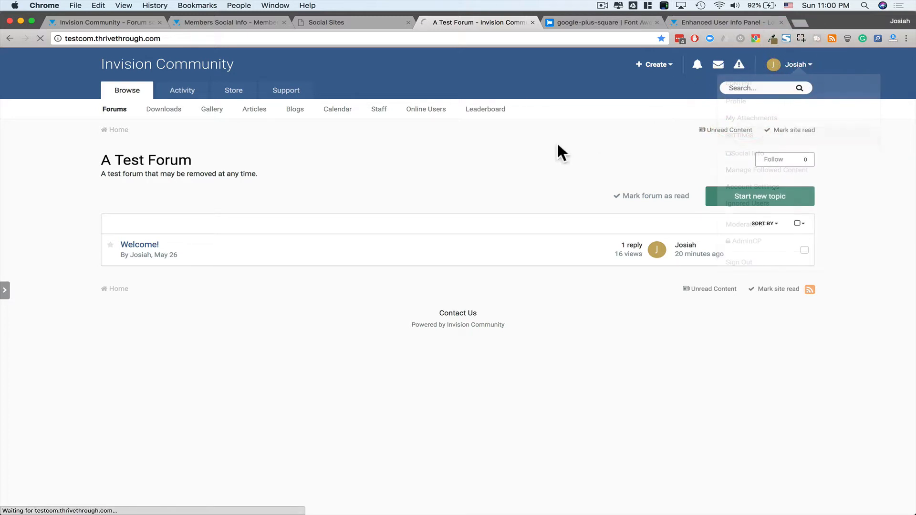
left_click(736, 101)
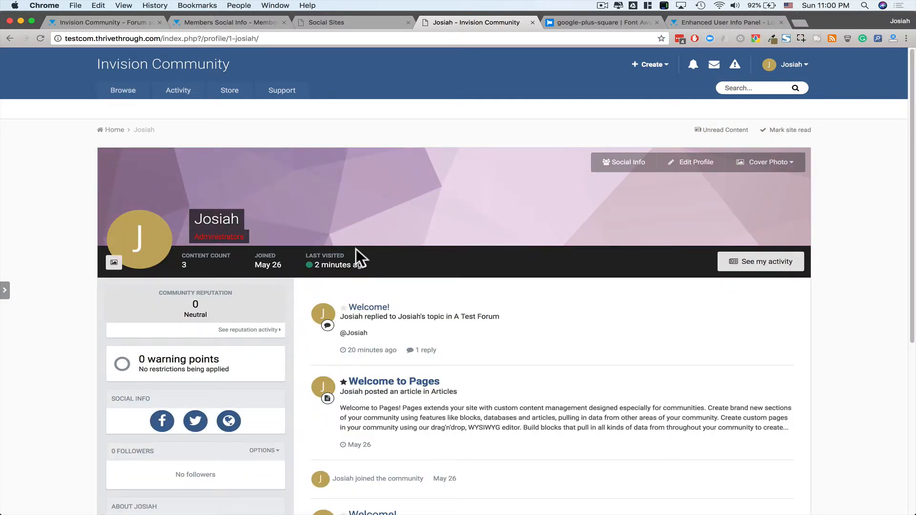
Save the display settings again and reload the profile to check the social info.
left_click(338, 22)
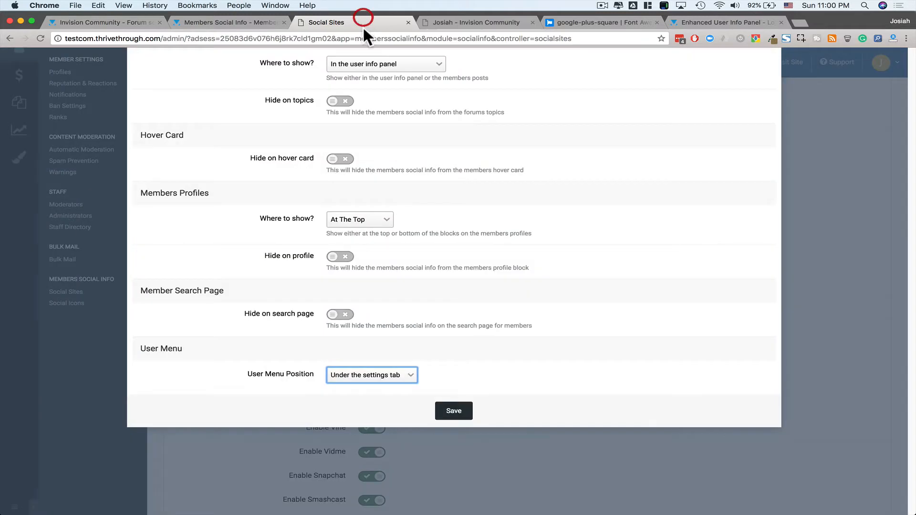
left_click(359, 219)
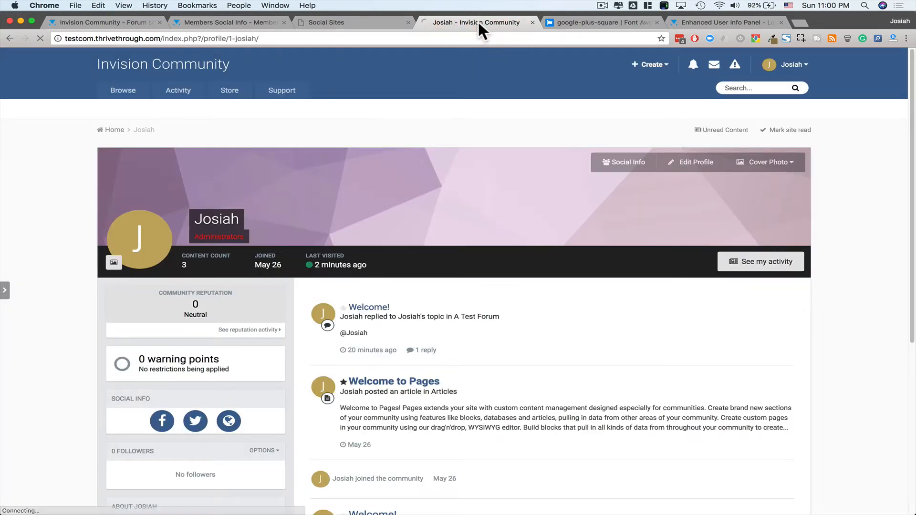
scroll("down", 3)
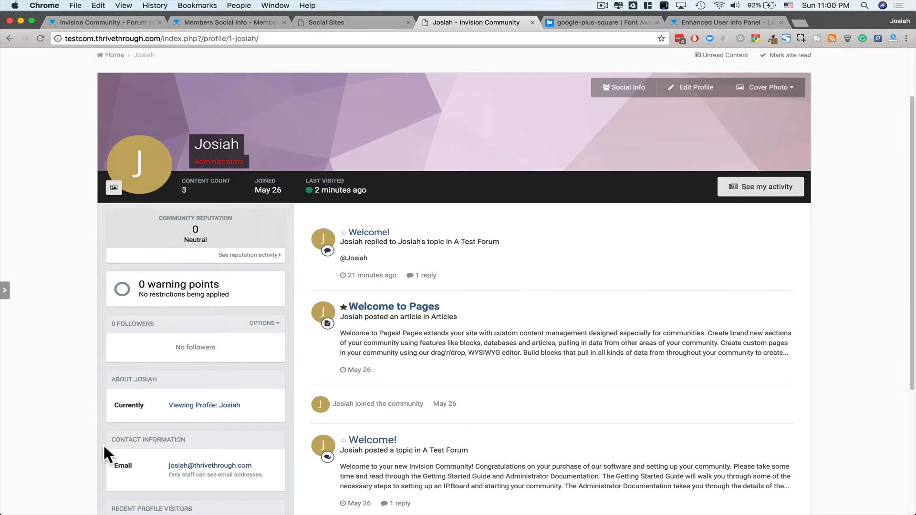
scroll("down", 3)
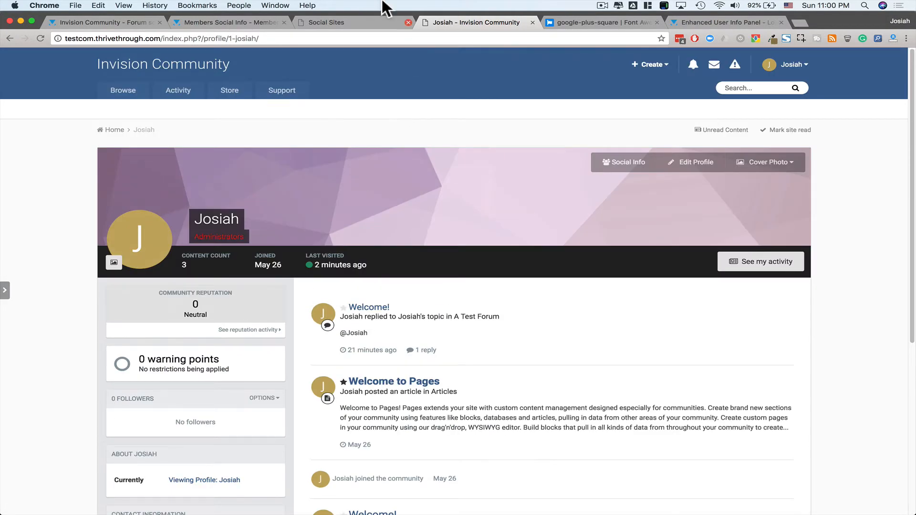
left_click(327, 23)
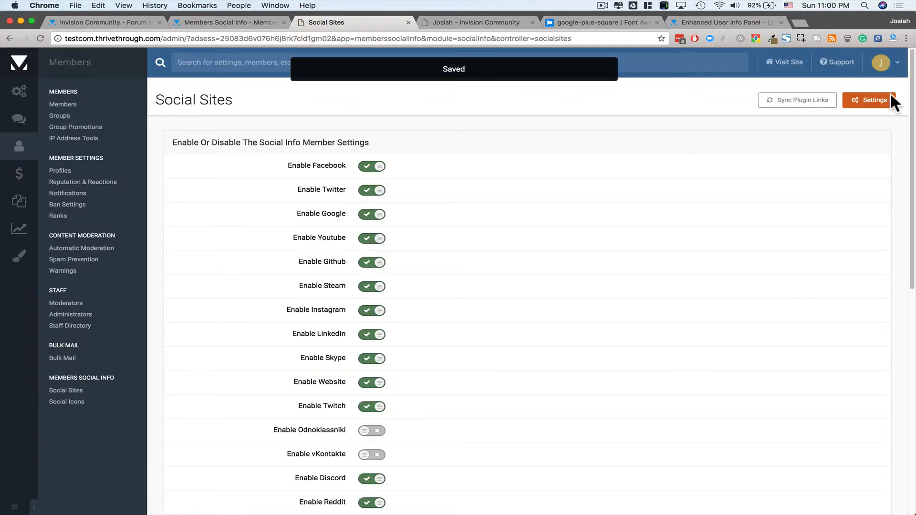
Set Topic Panel 'Where to show?' to members' posts and save the display settings.
left_click(870, 100)
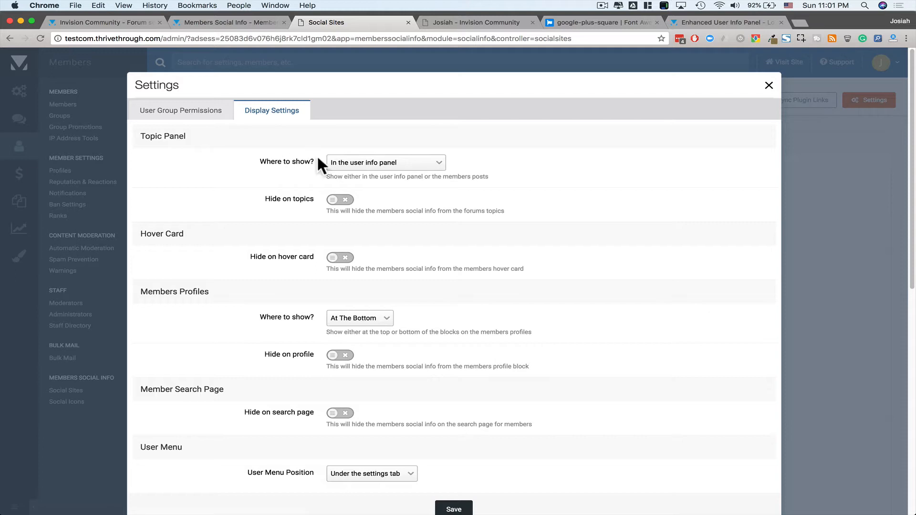
left_click(385, 163)
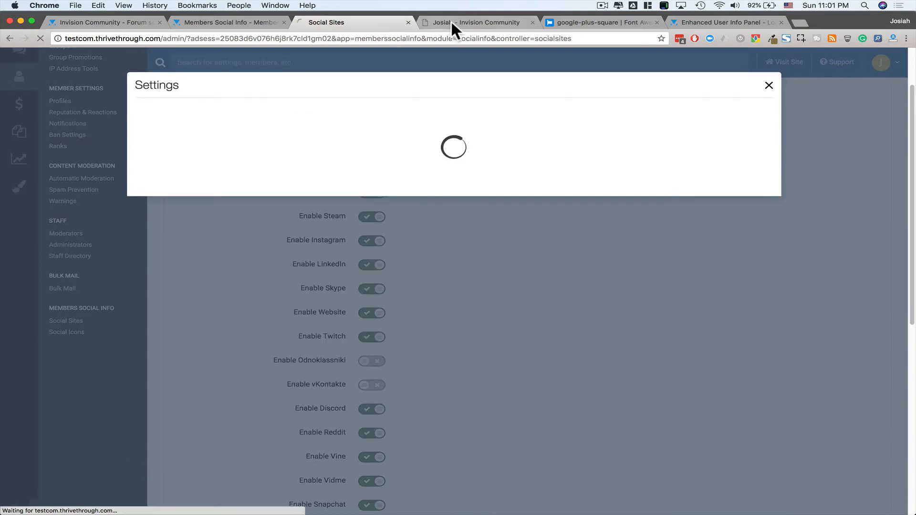
left_click(479, 22)
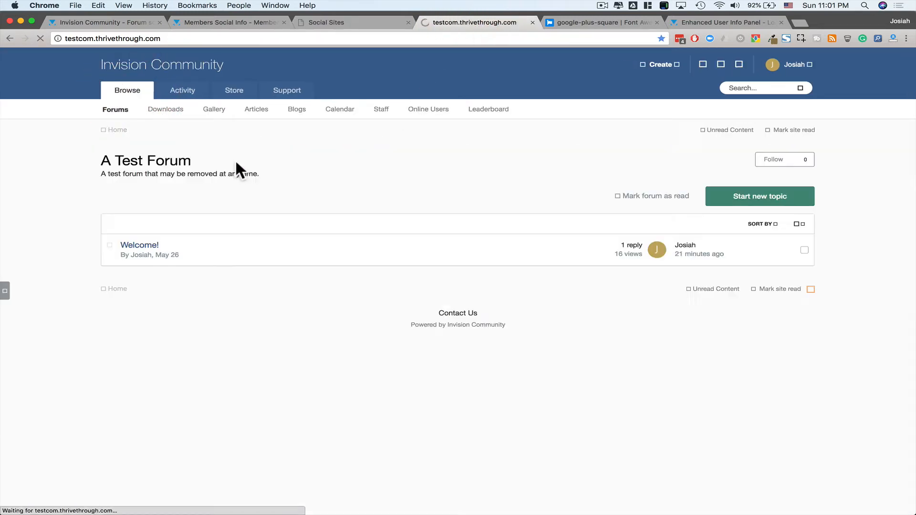
Confirm the social icons appear beneath the Welcome! post, then return to admin Social Sites.
left_click(138, 245)
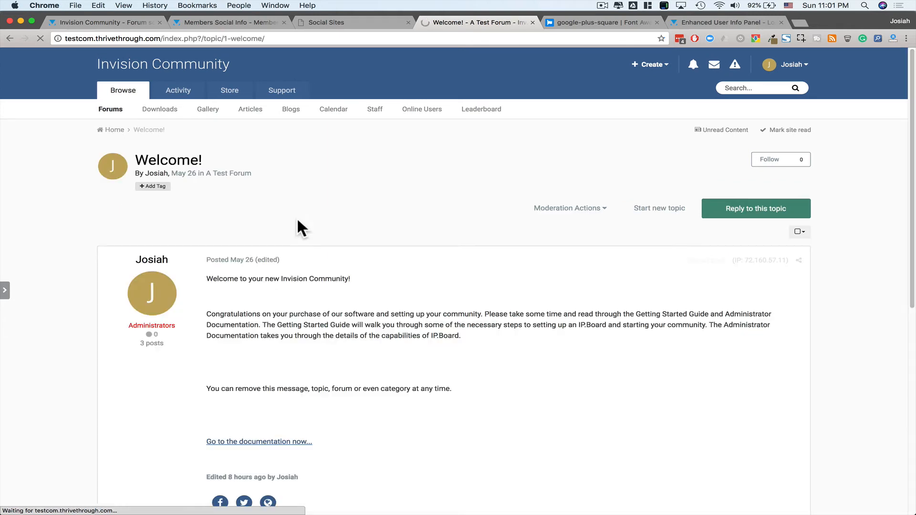
scroll("down", 3)
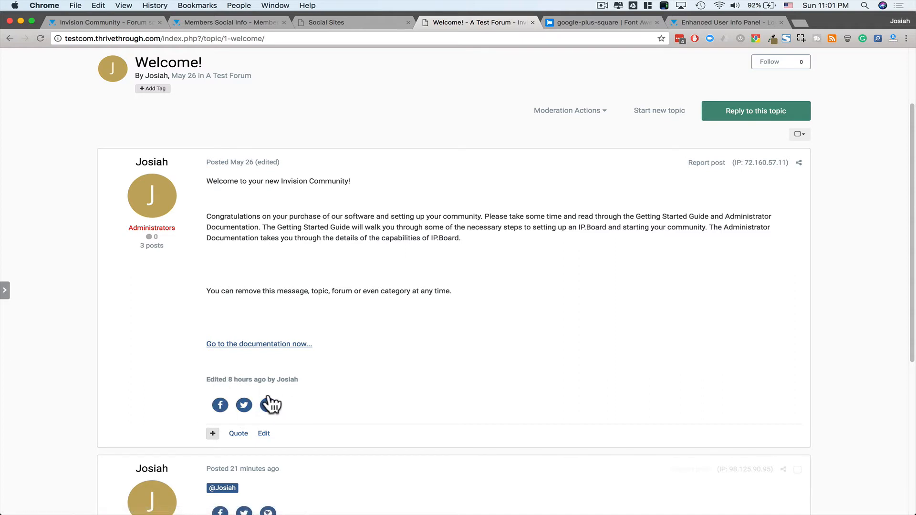
mouse_move(315, 418)
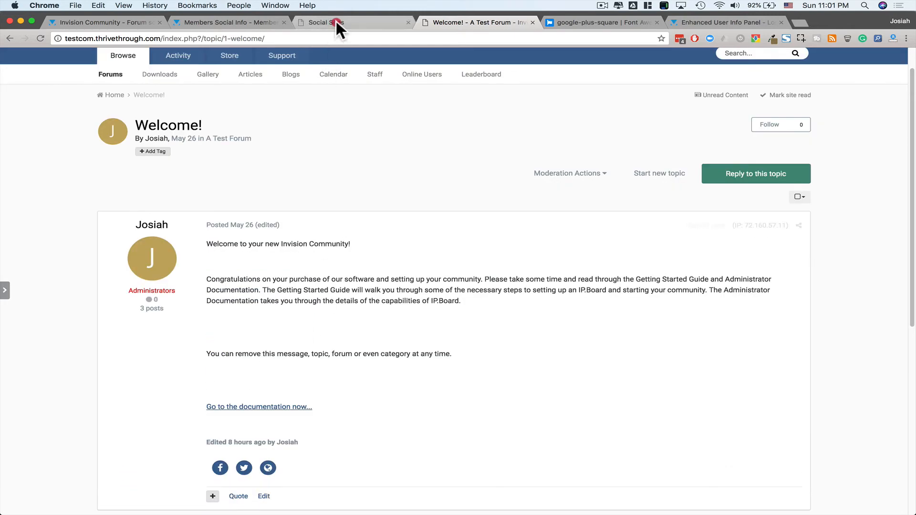
left_click(327, 22)
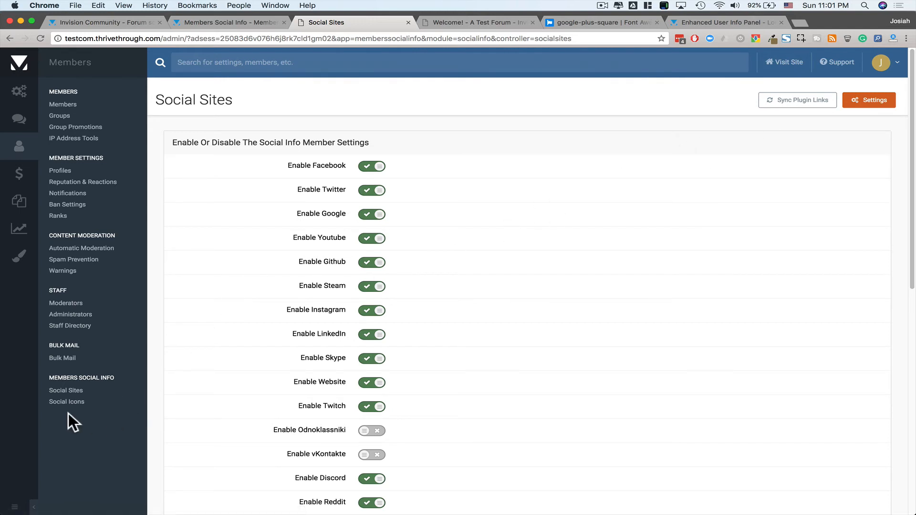
Change the Social Icons Icon Style to plain Font-Awesome icons and save.
left_click(66, 401)
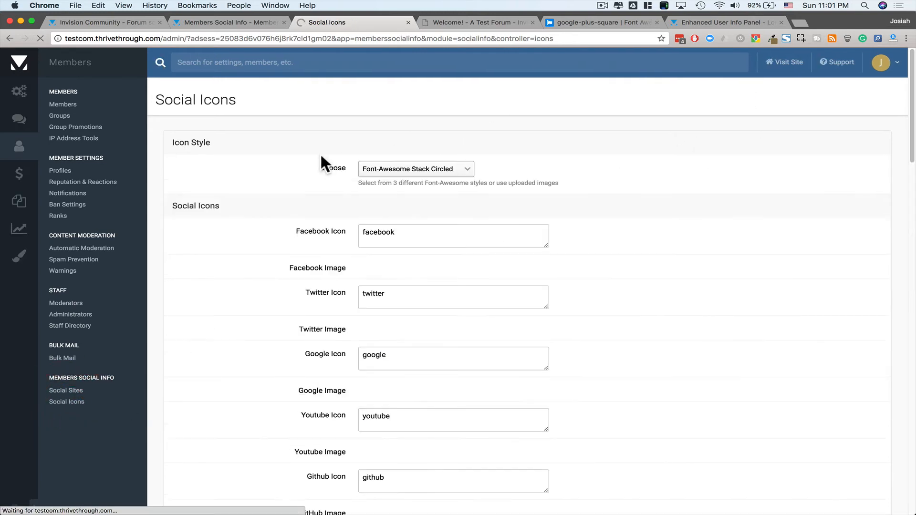
left_click(415, 169)
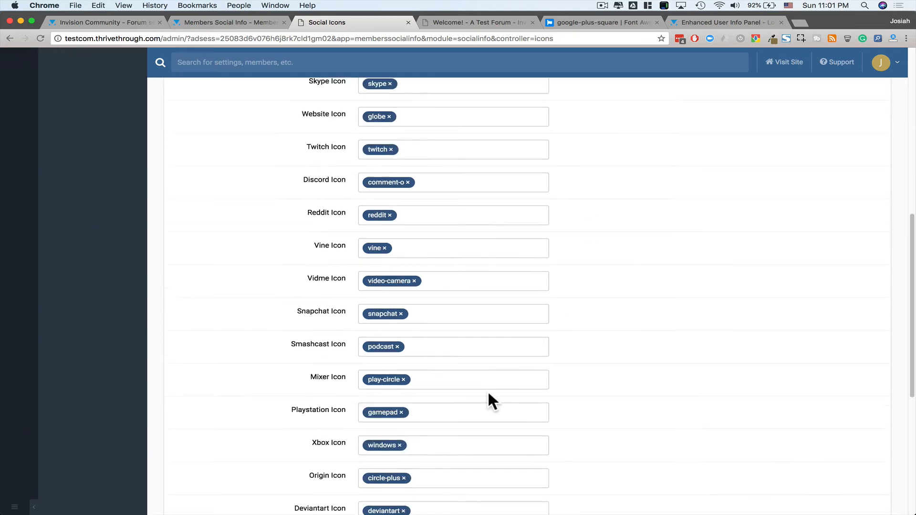
scroll("down", 3)
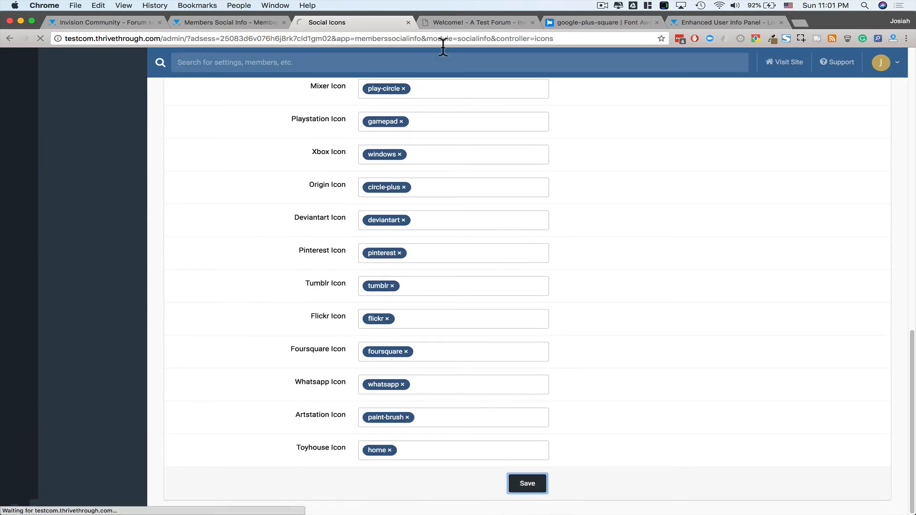
left_click(476, 22)
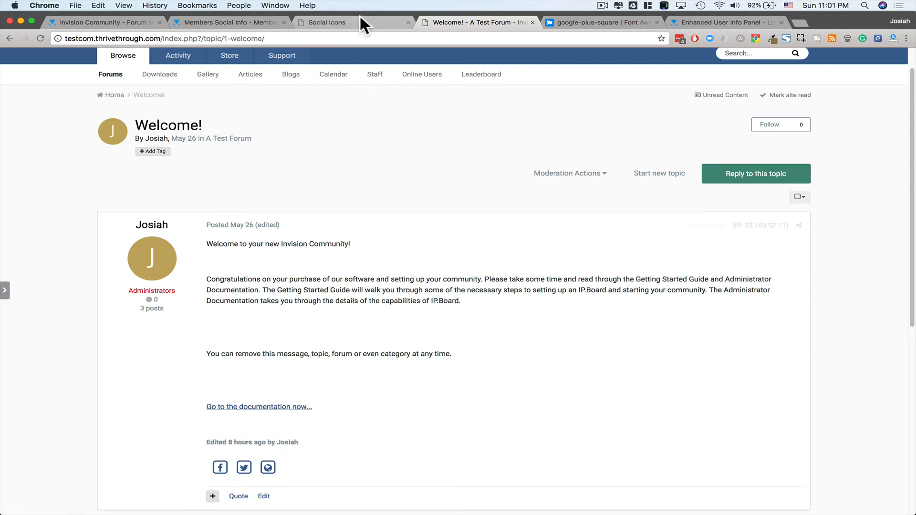
Save the Font-Awesome style and refresh the Welcome! topic to compare the icons.
left_click(327, 22)
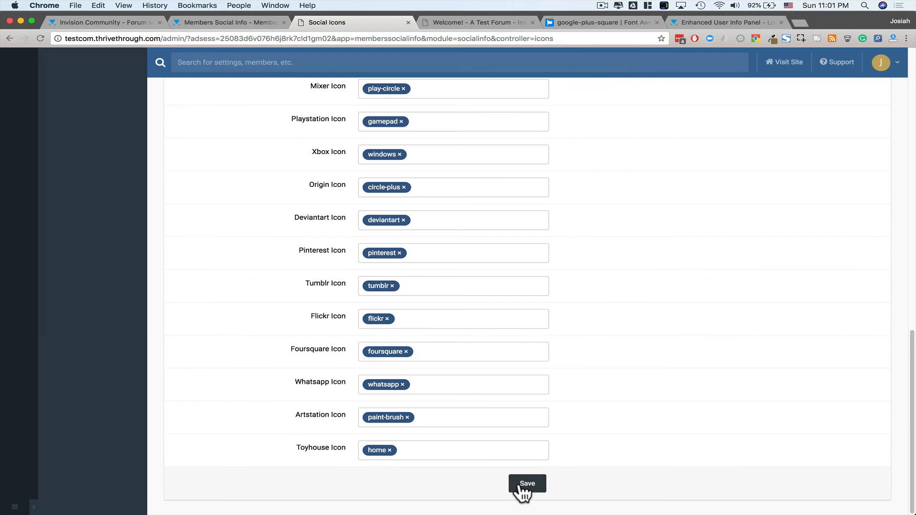
left_click(526, 483)
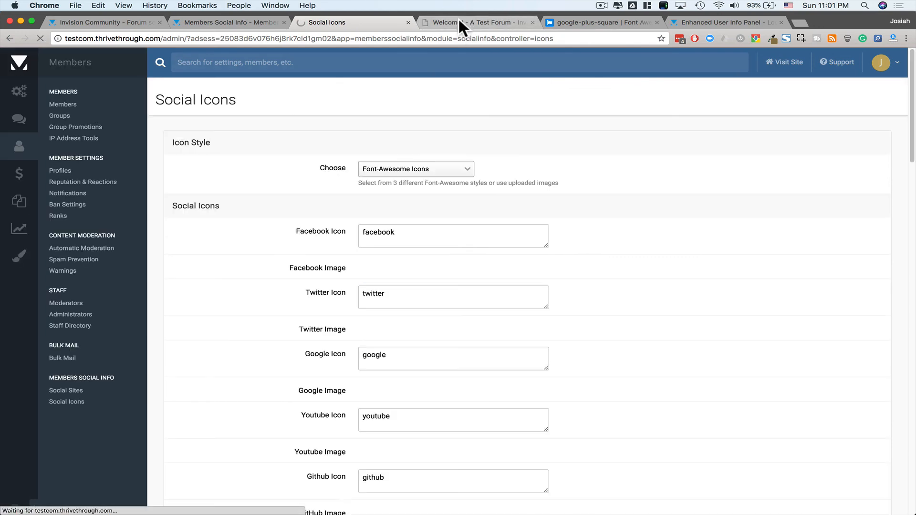
left_click(474, 22)
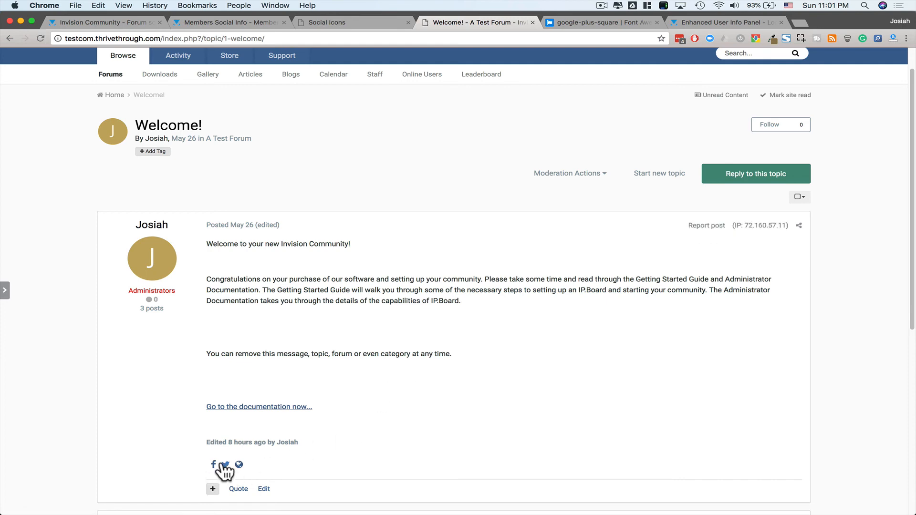
mouse_move(238, 464)
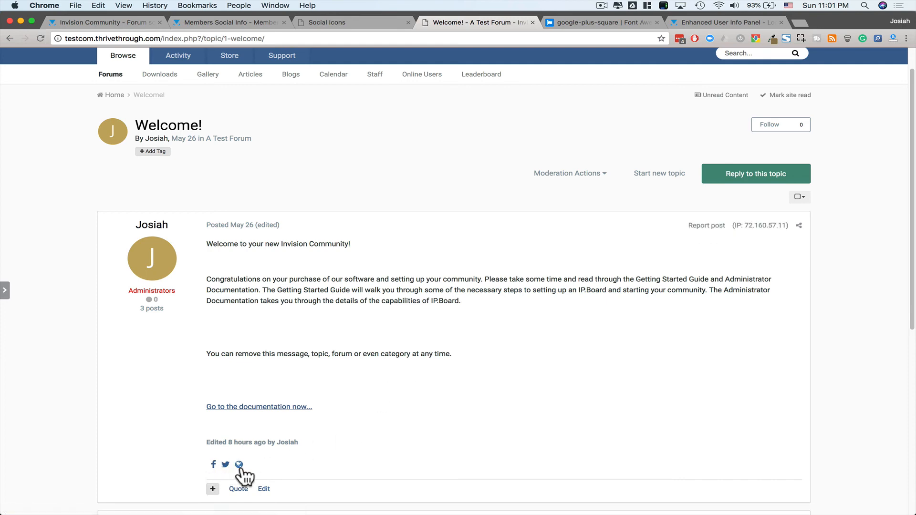
left_click(325, 22)
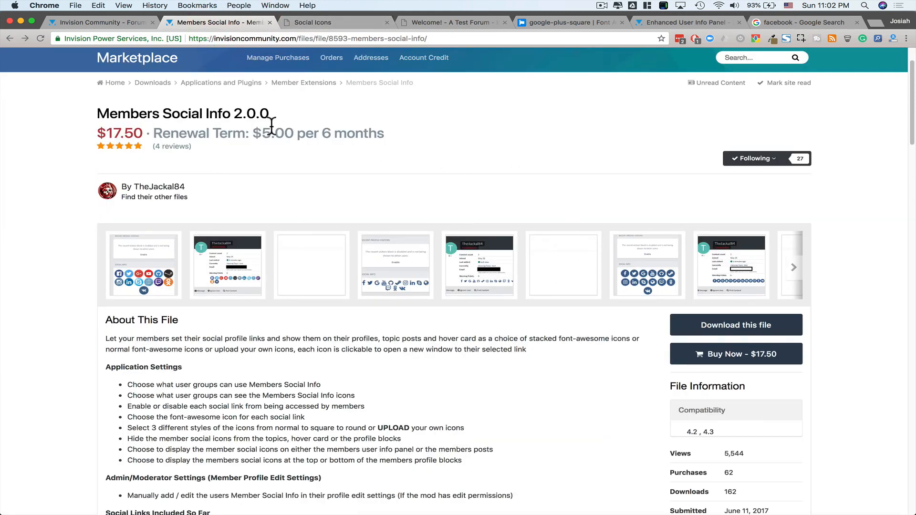
mouse_move(114, 171)
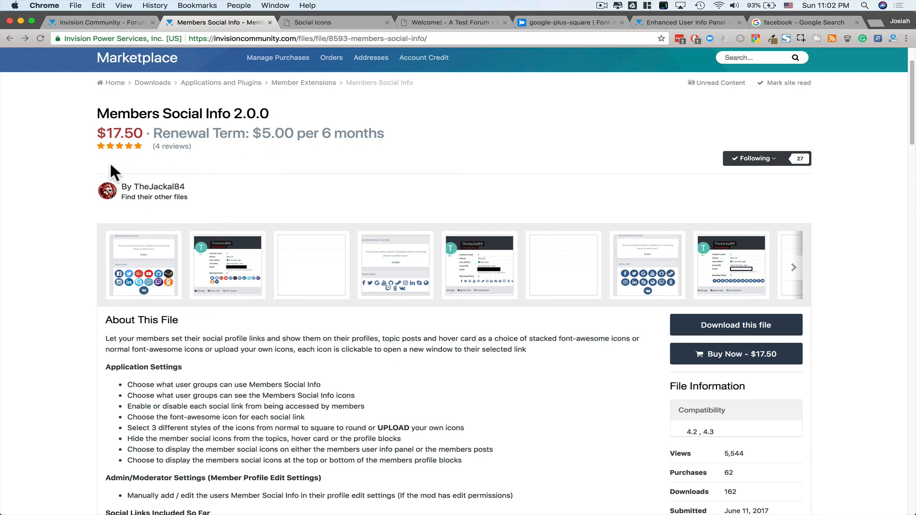